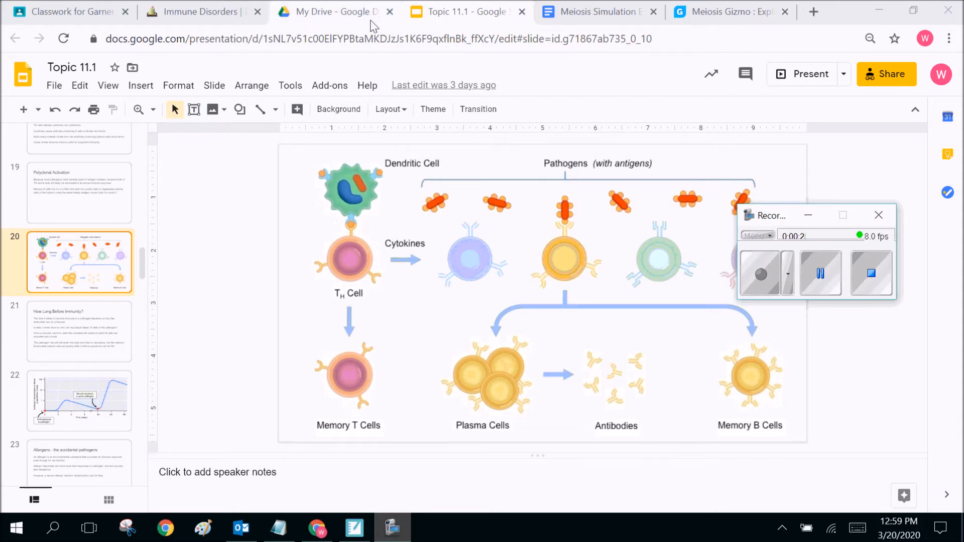
Step: Open 'The Coronavirus Vaccine' document from My Drive's Quick Access
left_click(332, 11)
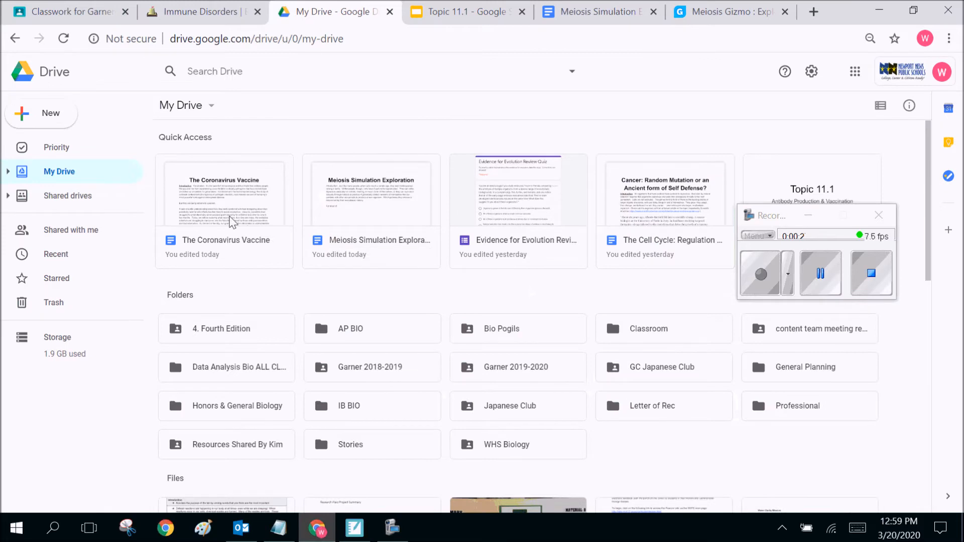
double_click(224, 191)
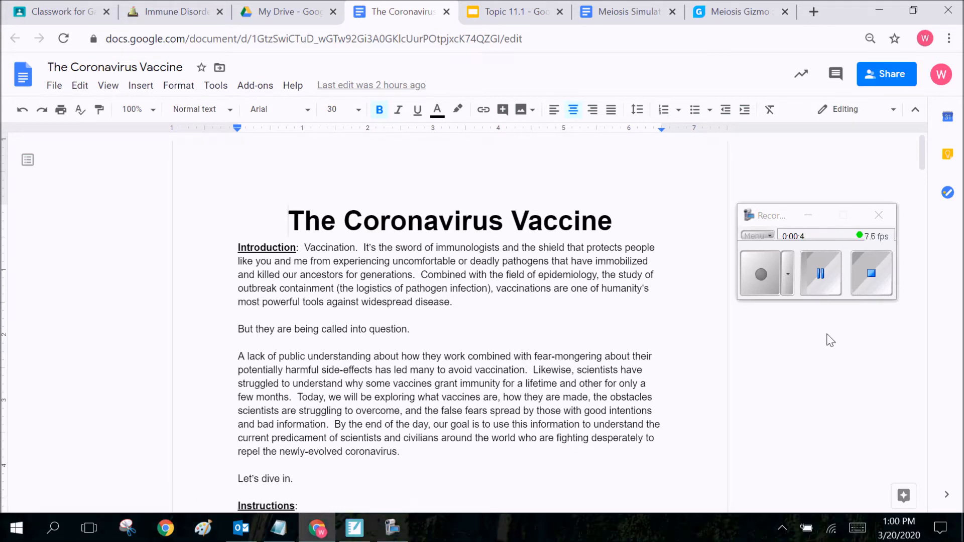
left_click(290, 220)
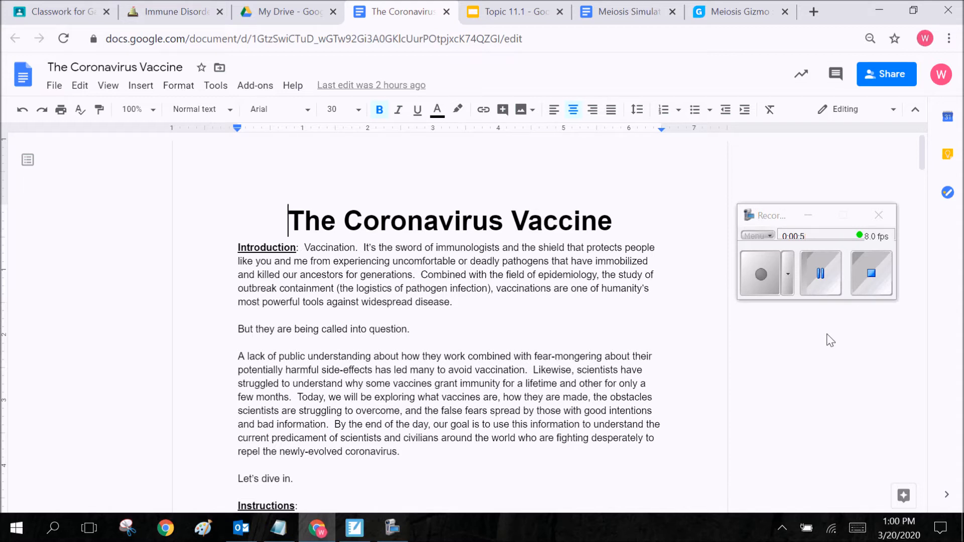
scroll("down", 3)
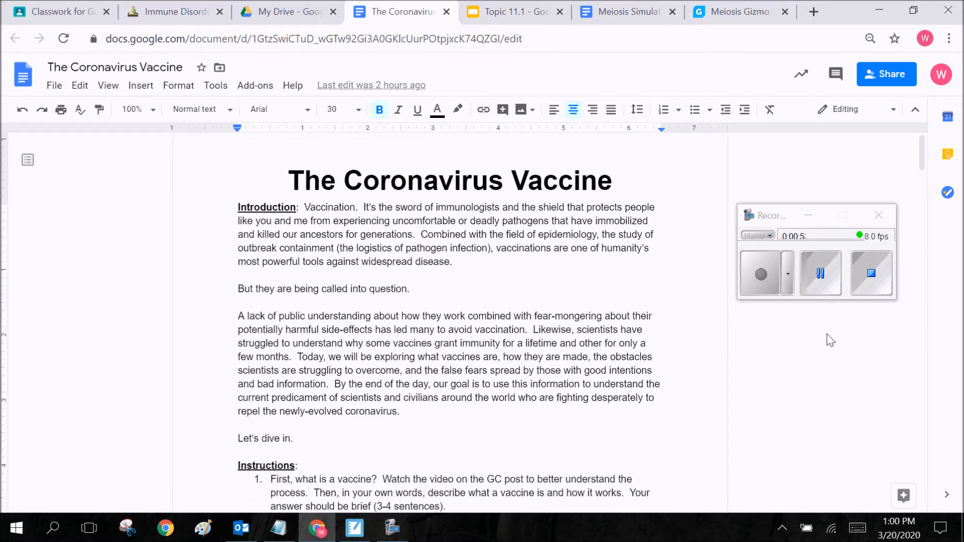
scroll("down", 3)
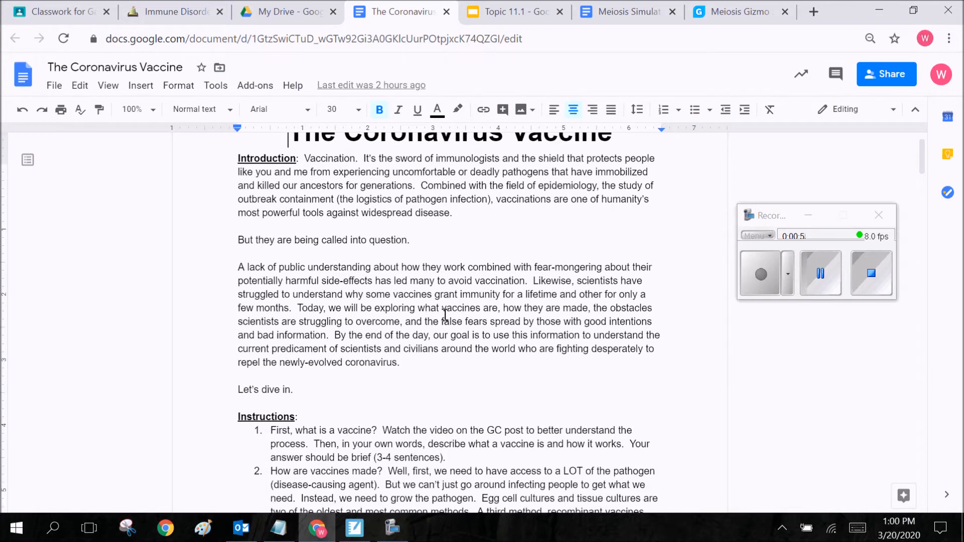
scroll("down", 3)
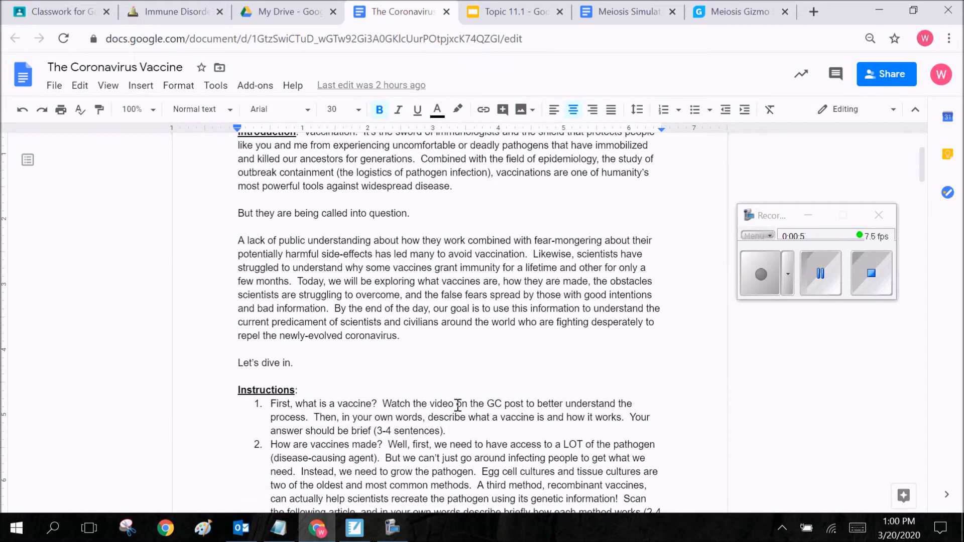
mouse_move(446, 403)
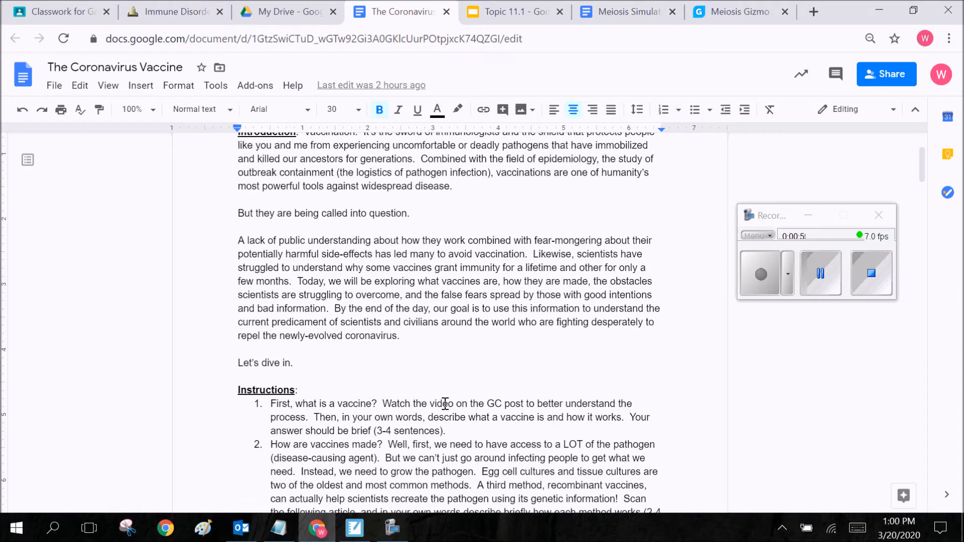
Step: Return to the Topic 11.1 slides on slide 20's immune response diagram
left_click(514, 11)
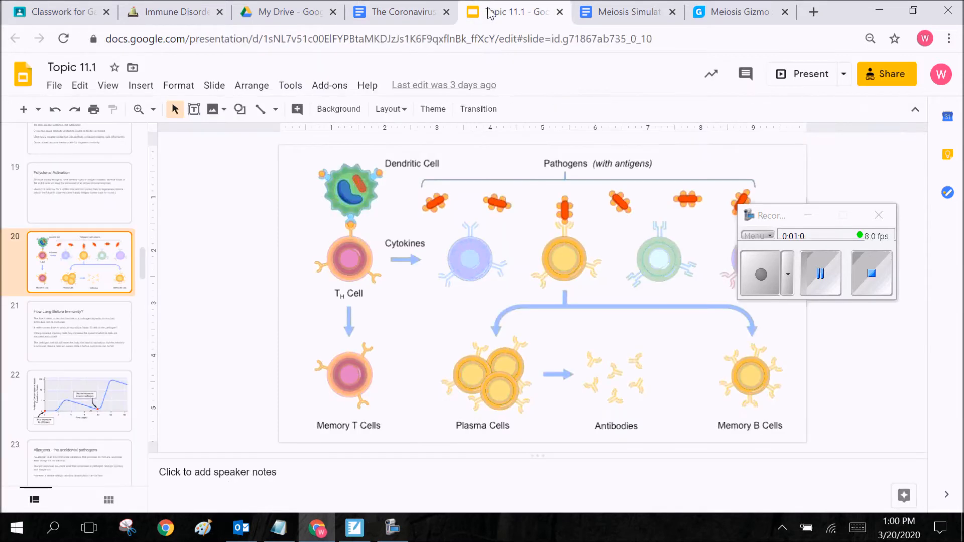
mouse_move(515, 359)
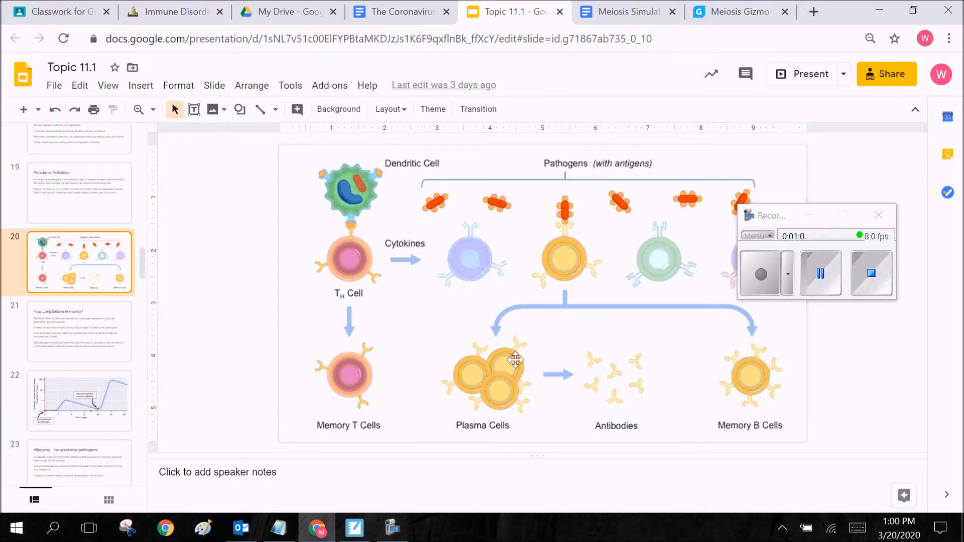
left_click_drag(769, 216, 793, 184)
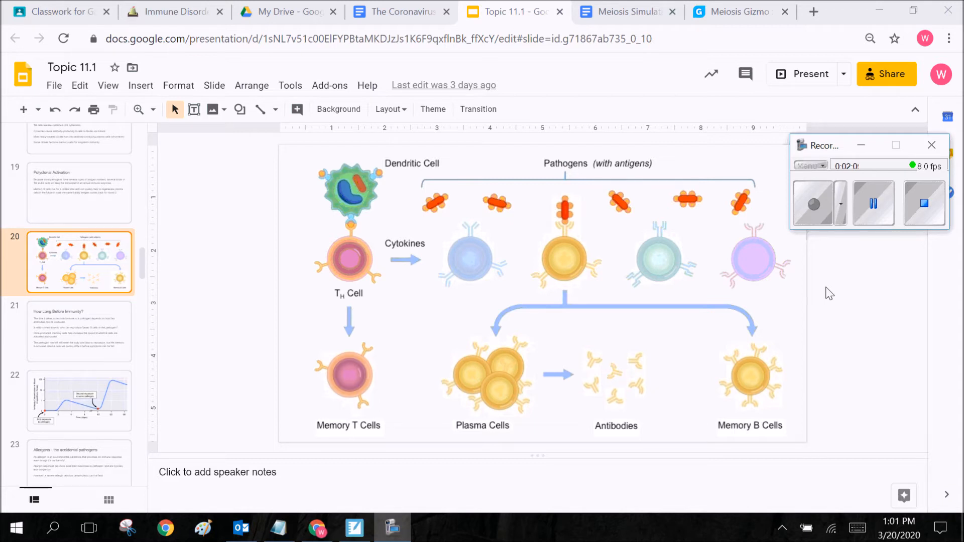
mouse_move(569, 201)
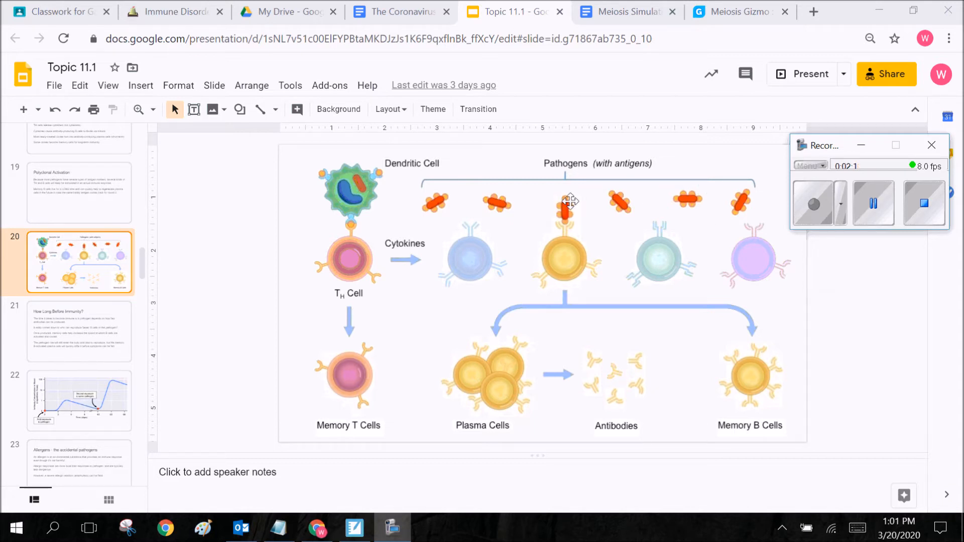
mouse_move(557, 214)
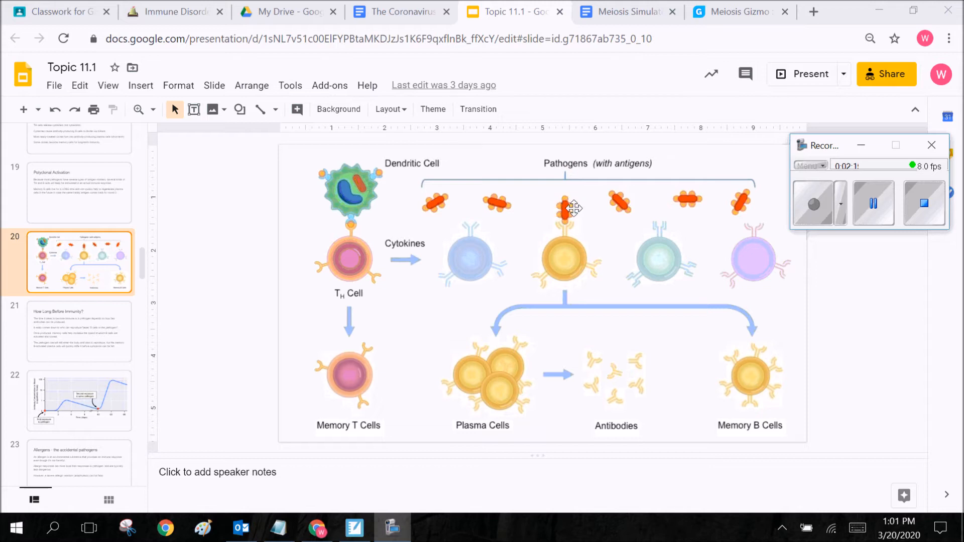
mouse_move(561, 203)
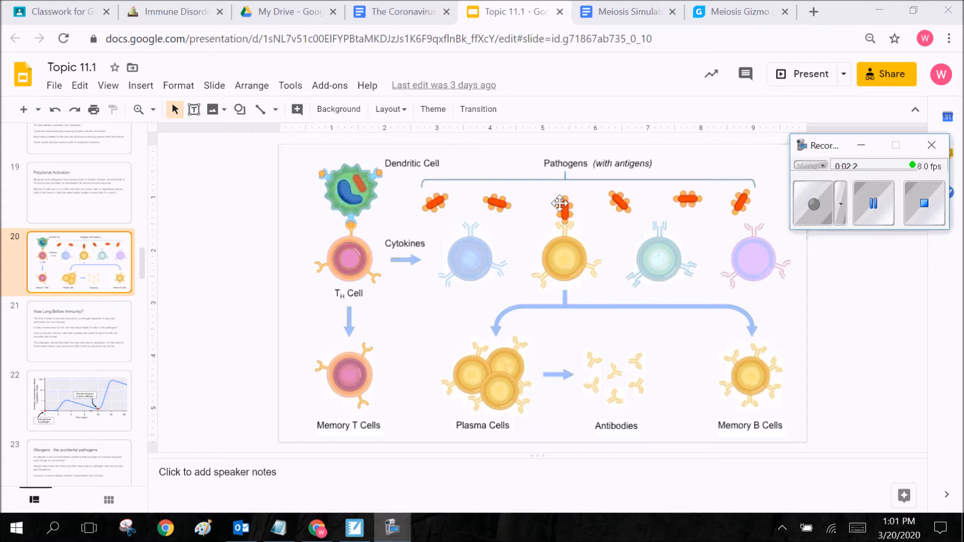
mouse_move(564, 206)
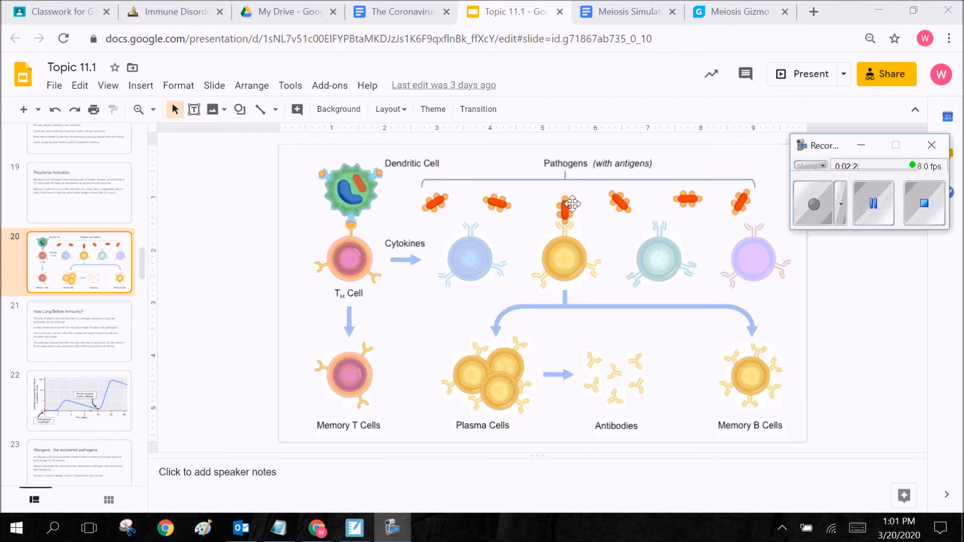
mouse_move(569, 209)
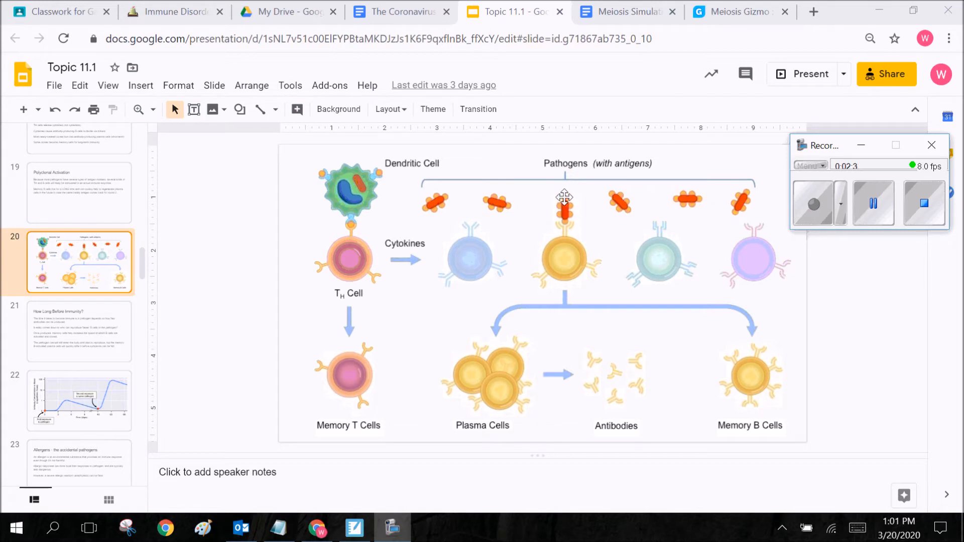
mouse_move(560, 202)
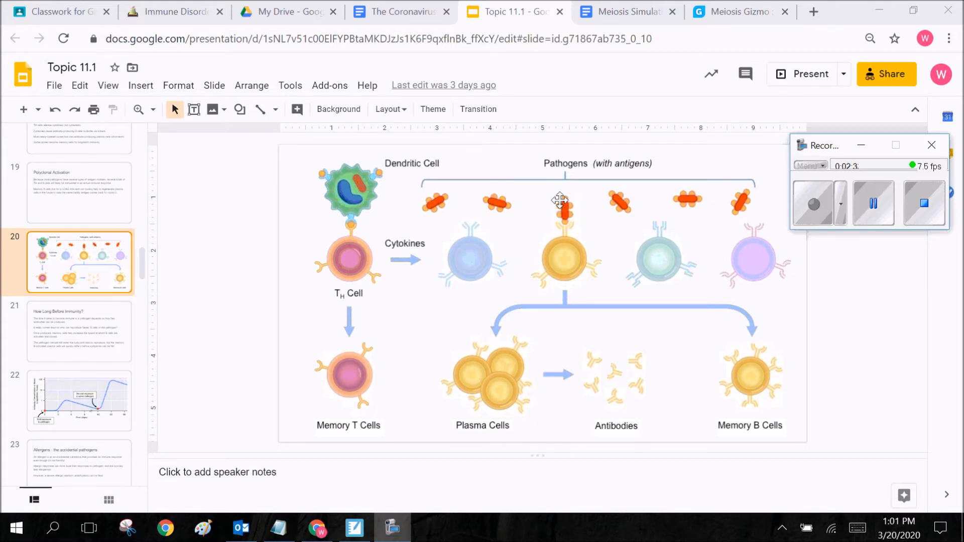
mouse_move(561, 215)
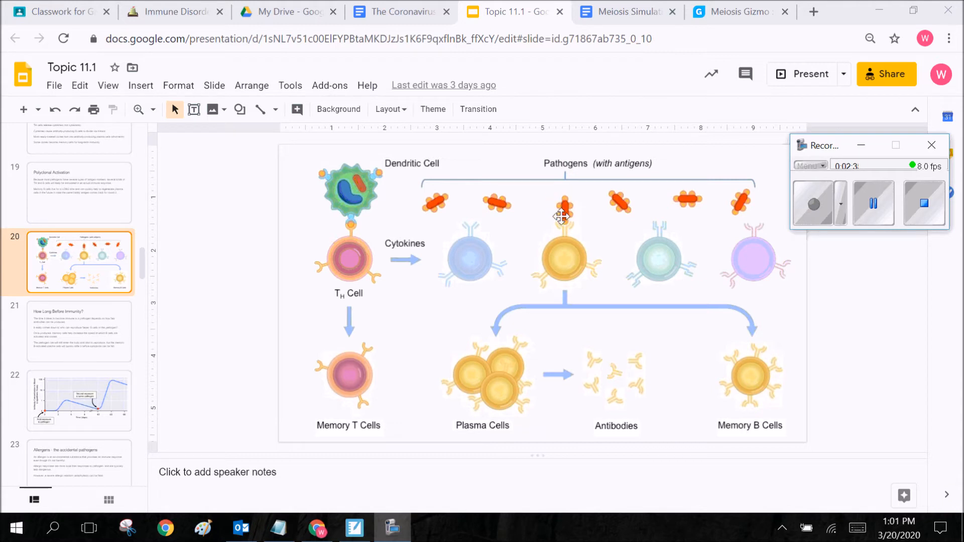
mouse_move(564, 197)
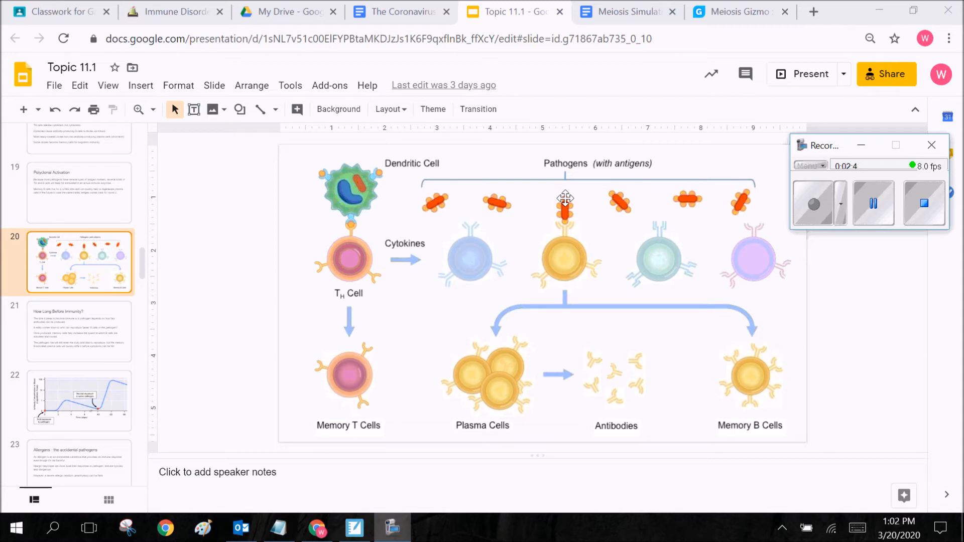
mouse_move(571, 211)
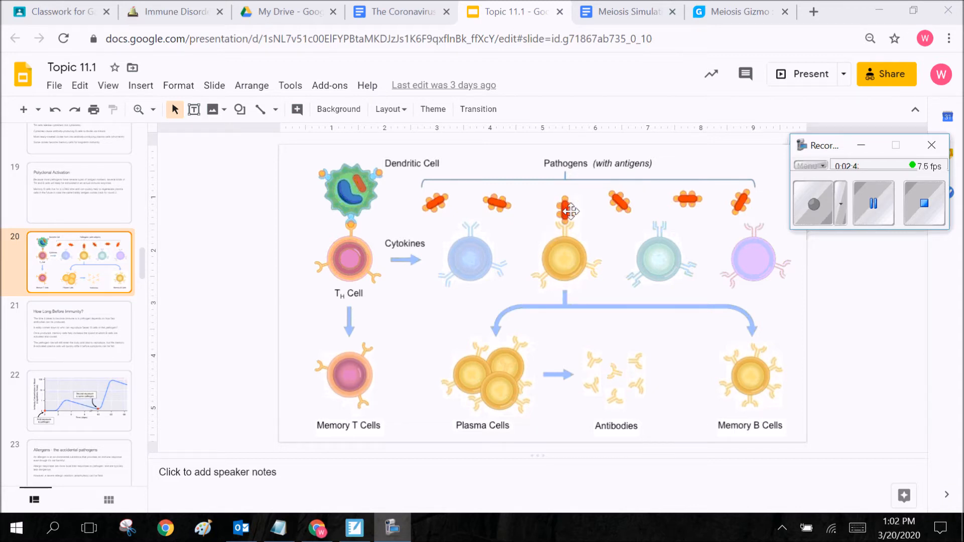
mouse_move(566, 198)
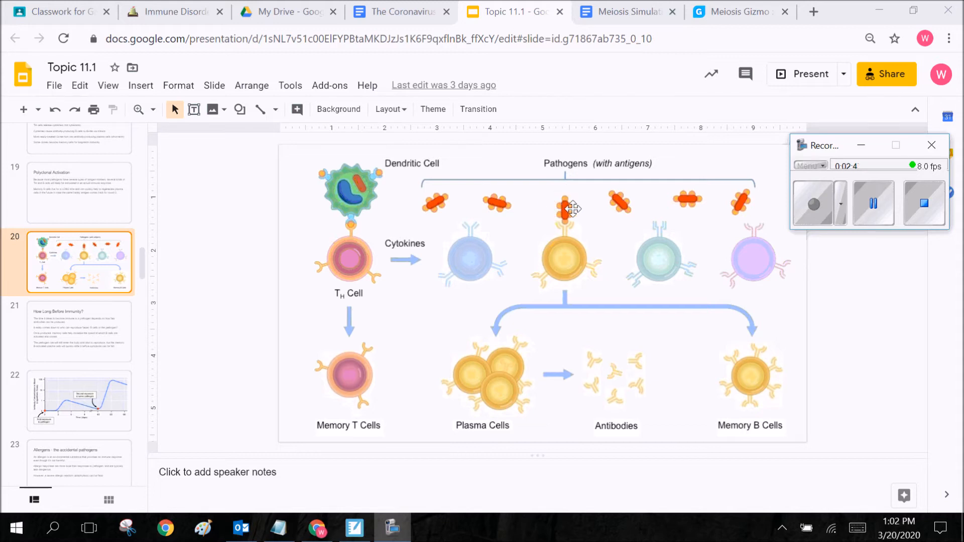
mouse_move(568, 204)
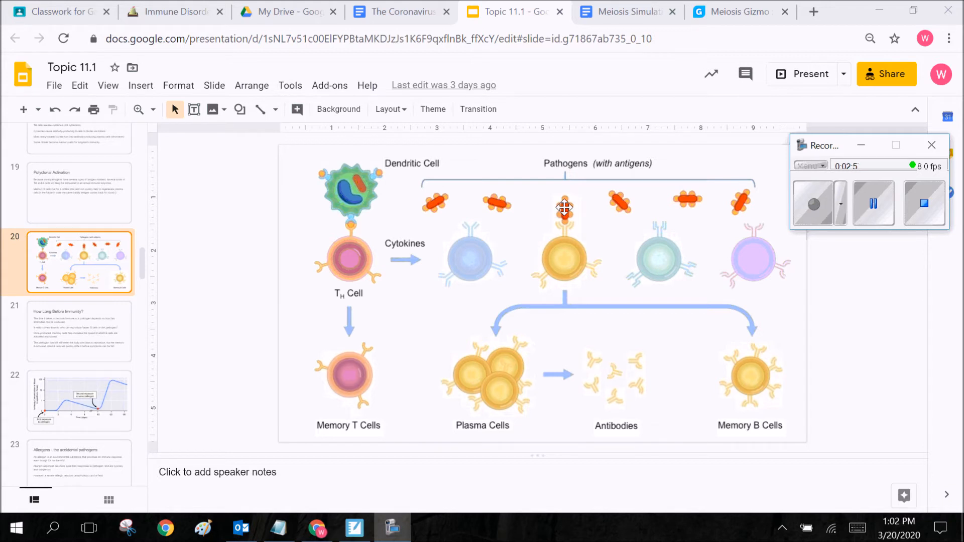
mouse_move(510, 169)
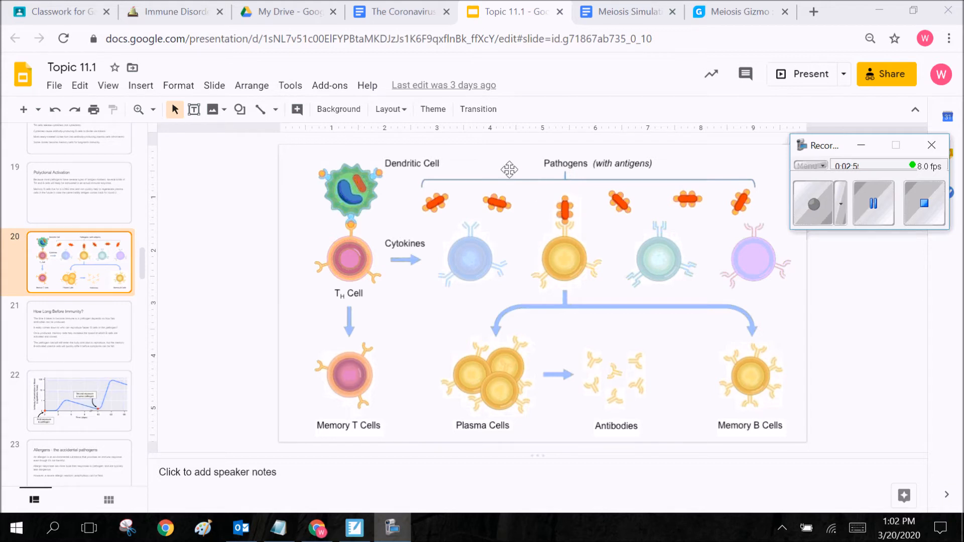
mouse_move(569, 210)
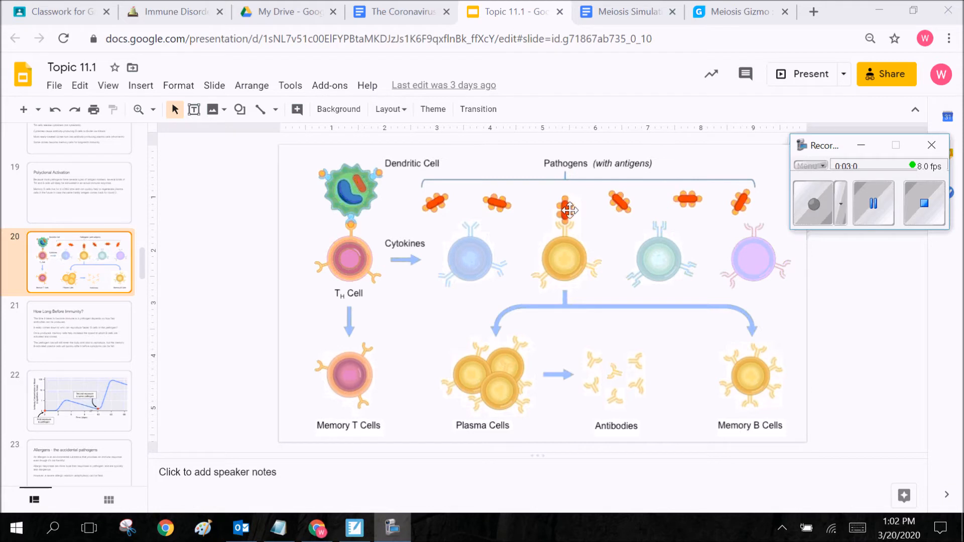
mouse_move(561, 207)
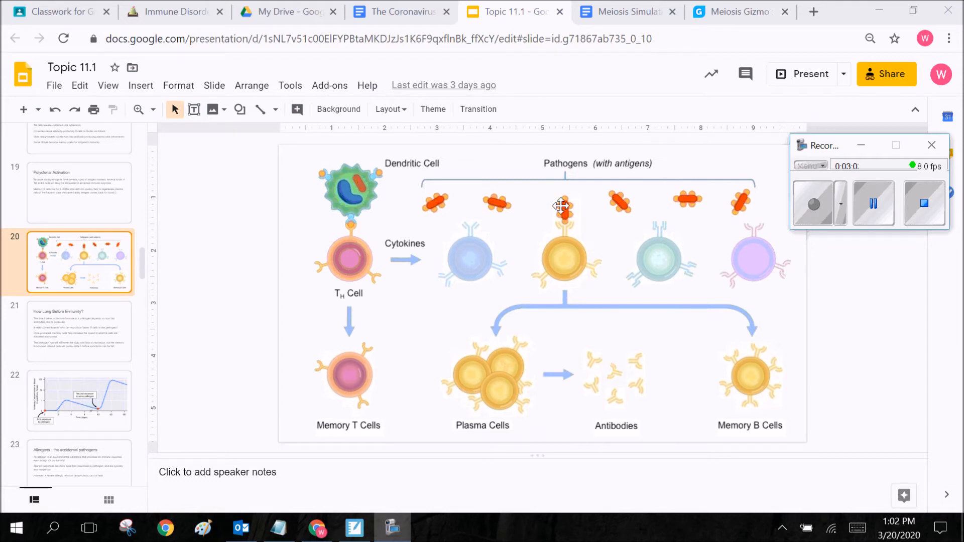
mouse_move(380, 172)
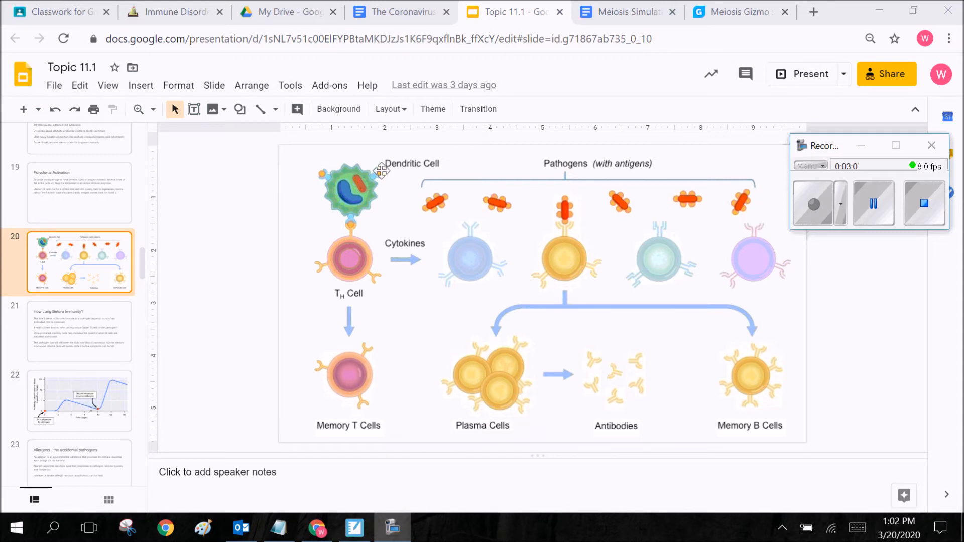
mouse_move(318, 170)
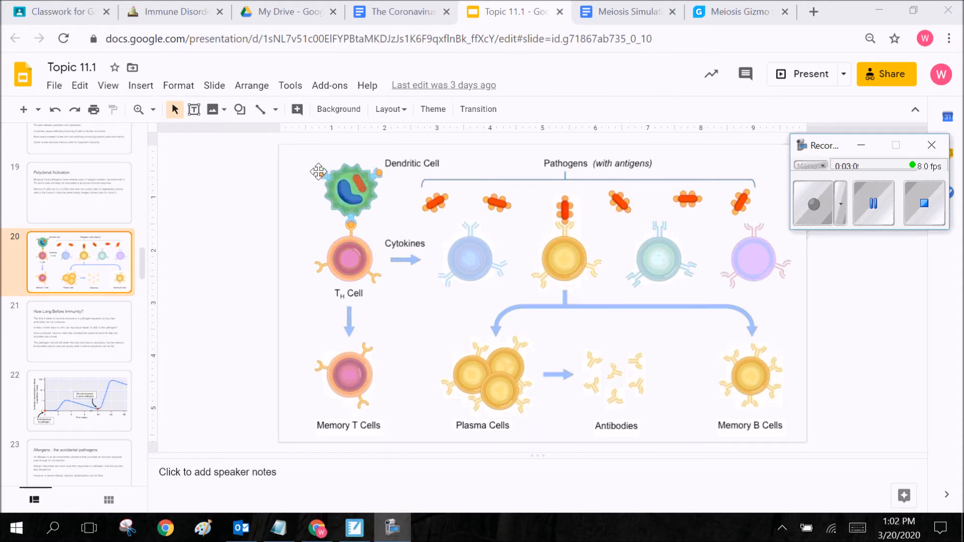
mouse_move(567, 192)
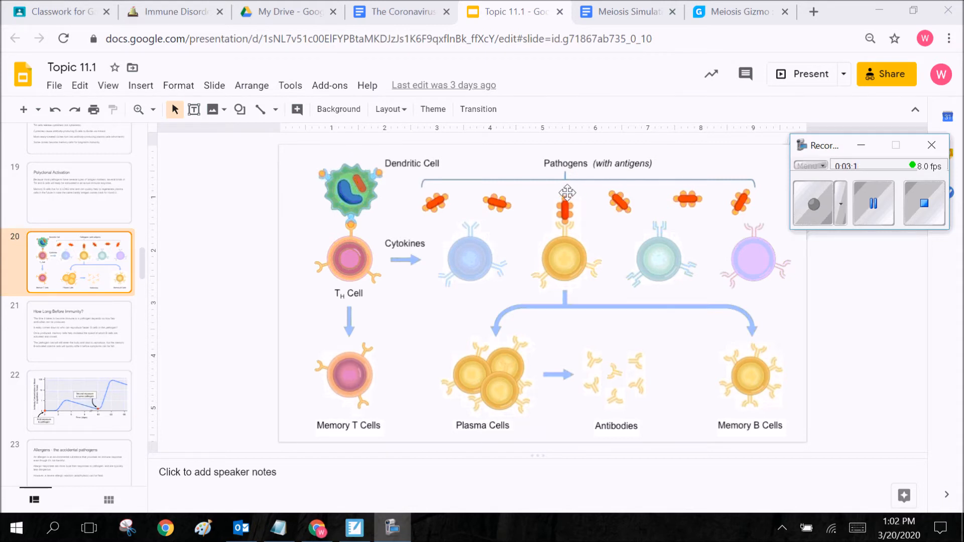
mouse_move(401, 177)
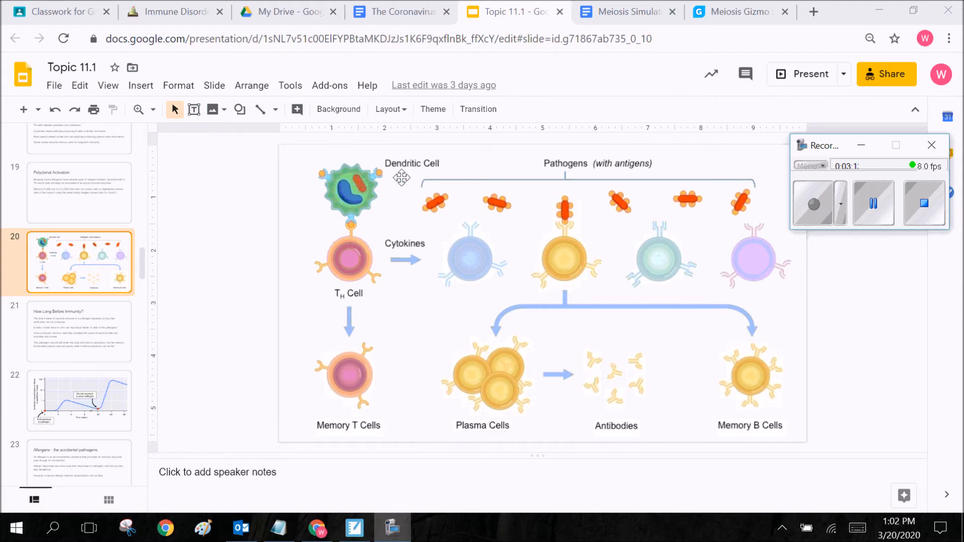
mouse_move(363, 177)
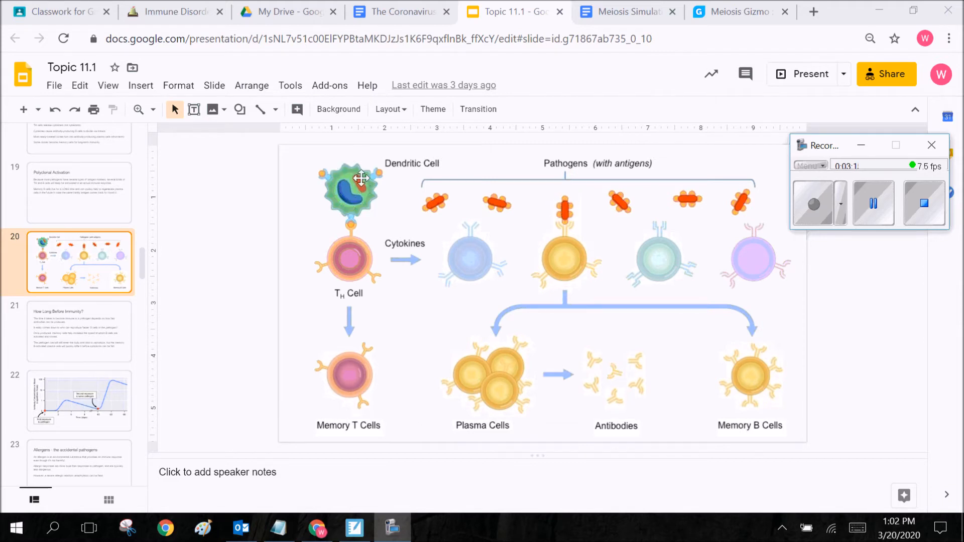
mouse_move(374, 268)
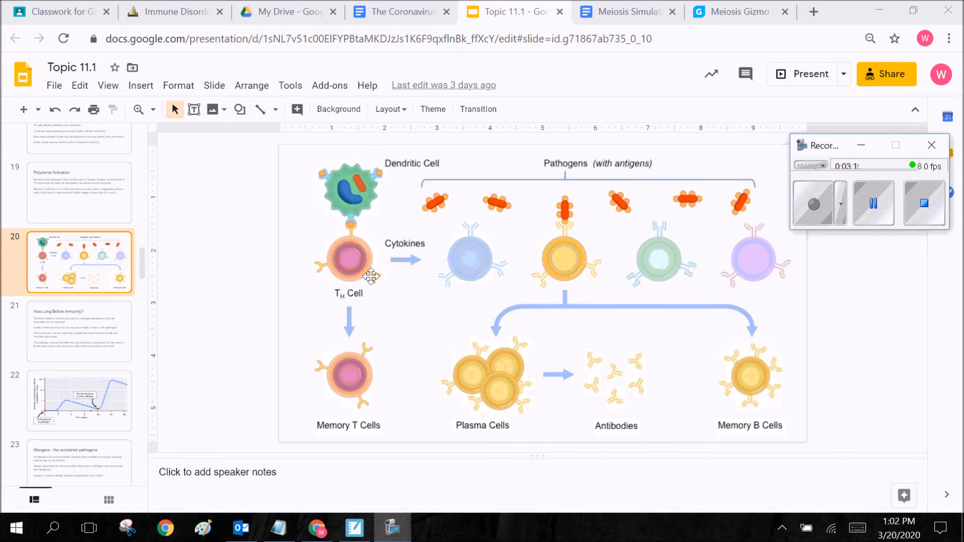
mouse_move(370, 262)
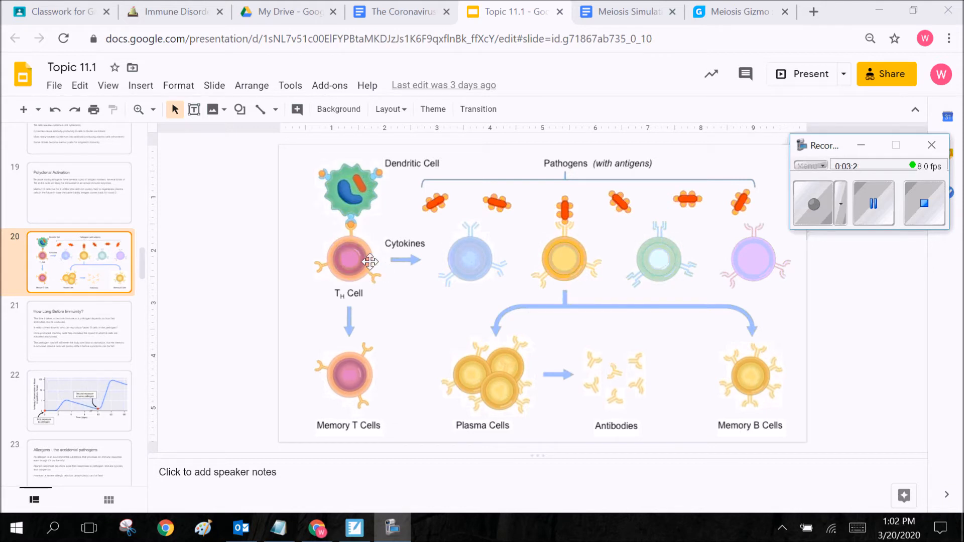
mouse_move(372, 200)
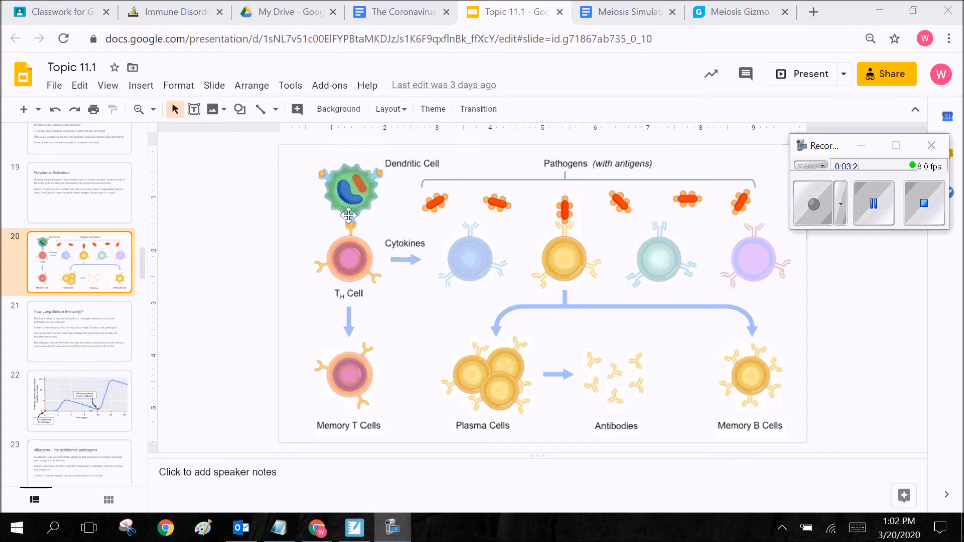
mouse_move(435, 222)
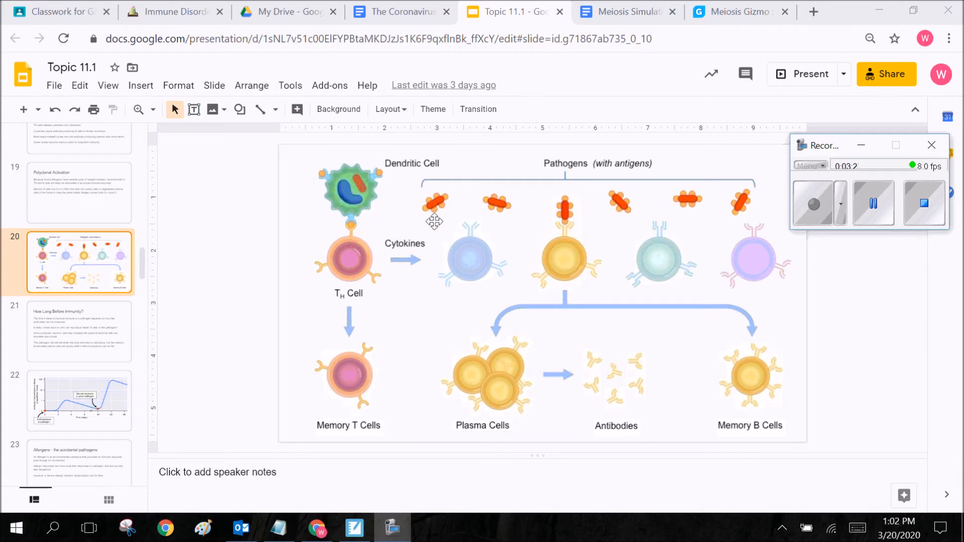
mouse_move(502, 236)
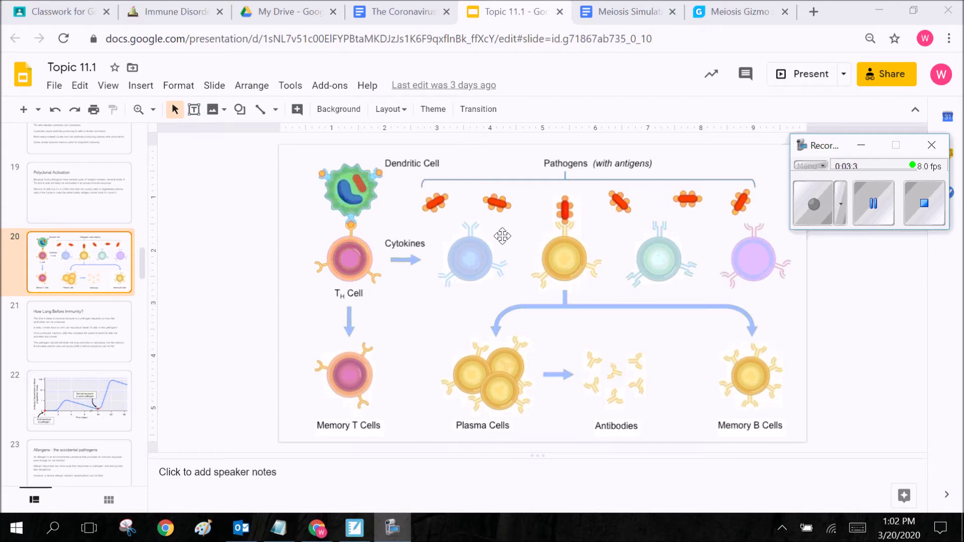
mouse_move(332, 194)
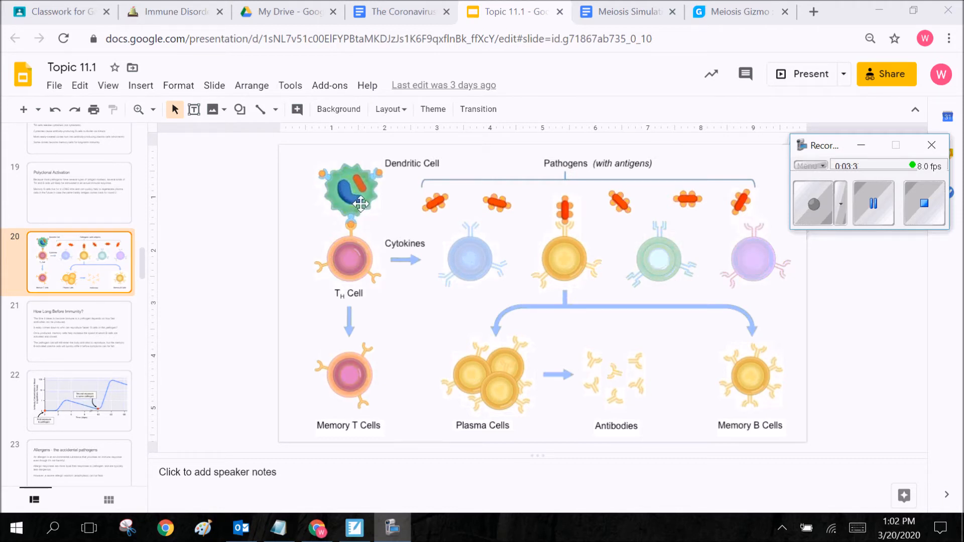
mouse_move(353, 258)
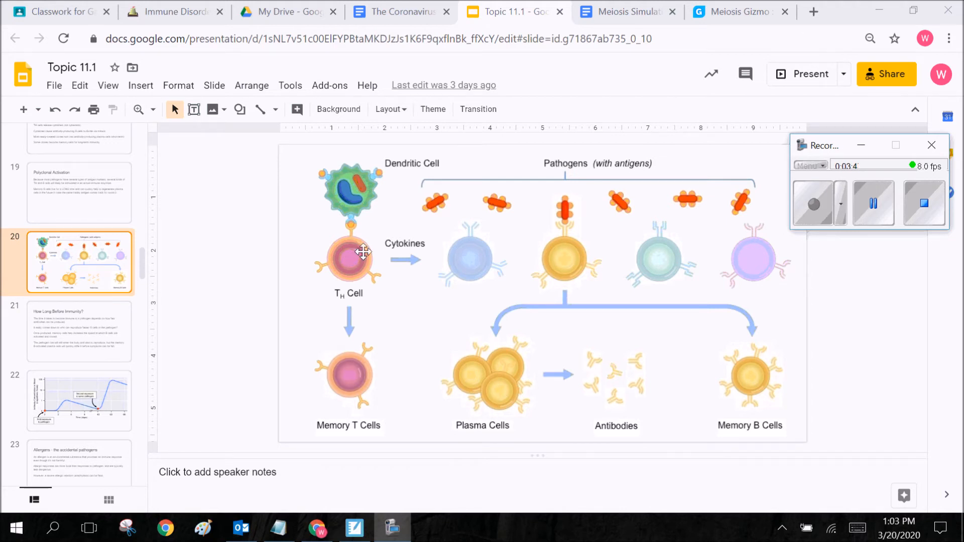
mouse_move(328, 269)
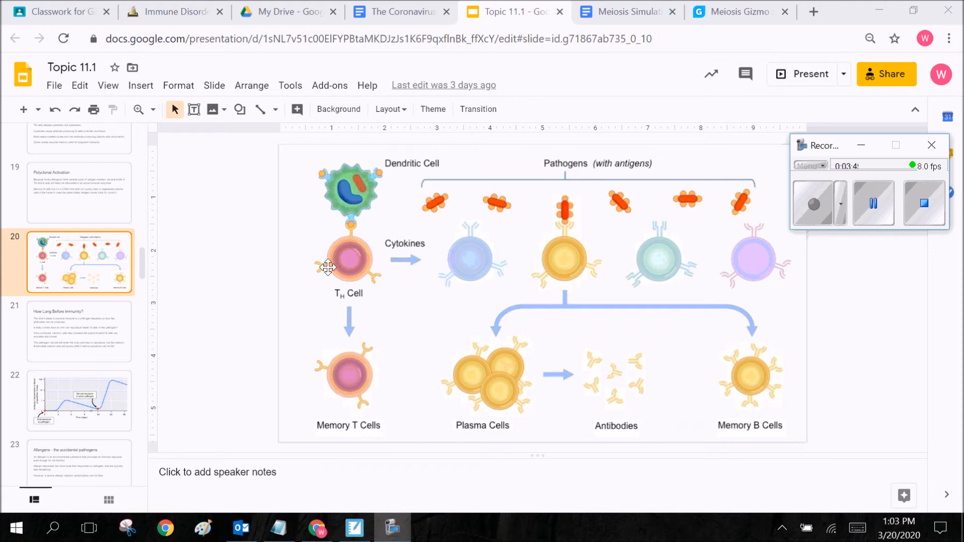
mouse_move(349, 258)
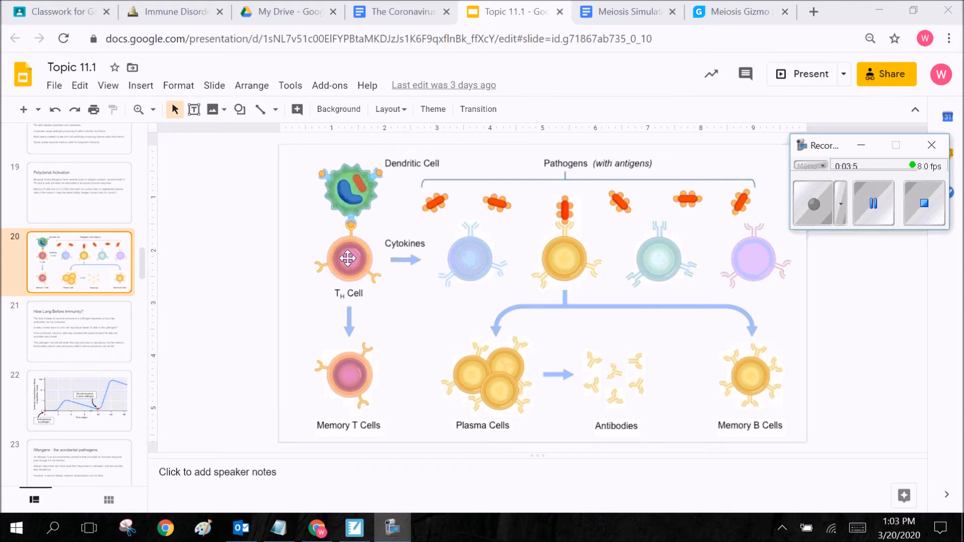
mouse_move(351, 220)
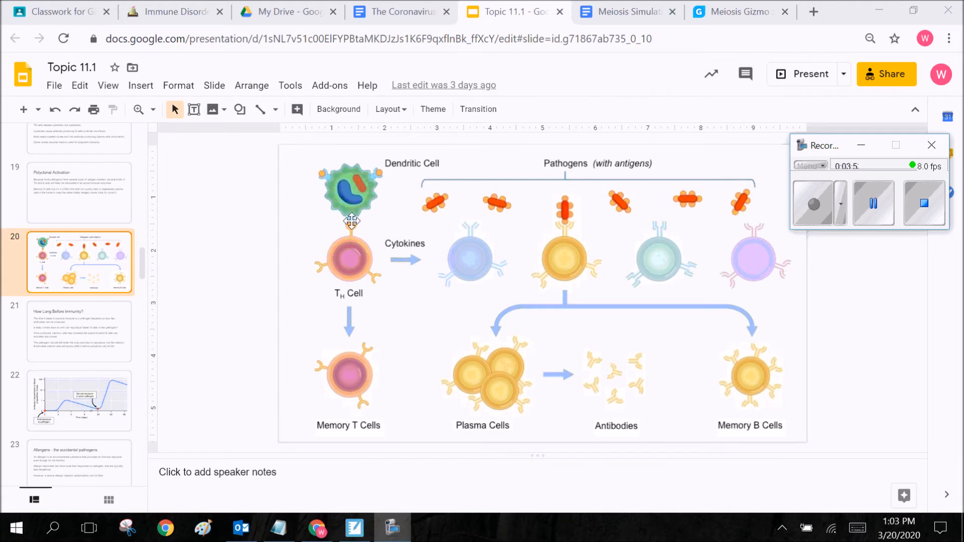
mouse_move(350, 247)
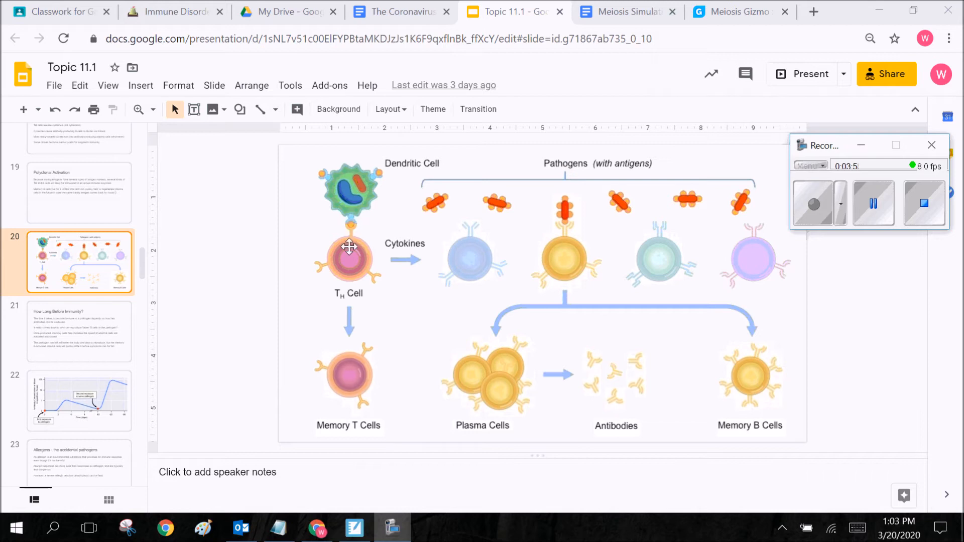
mouse_move(564, 265)
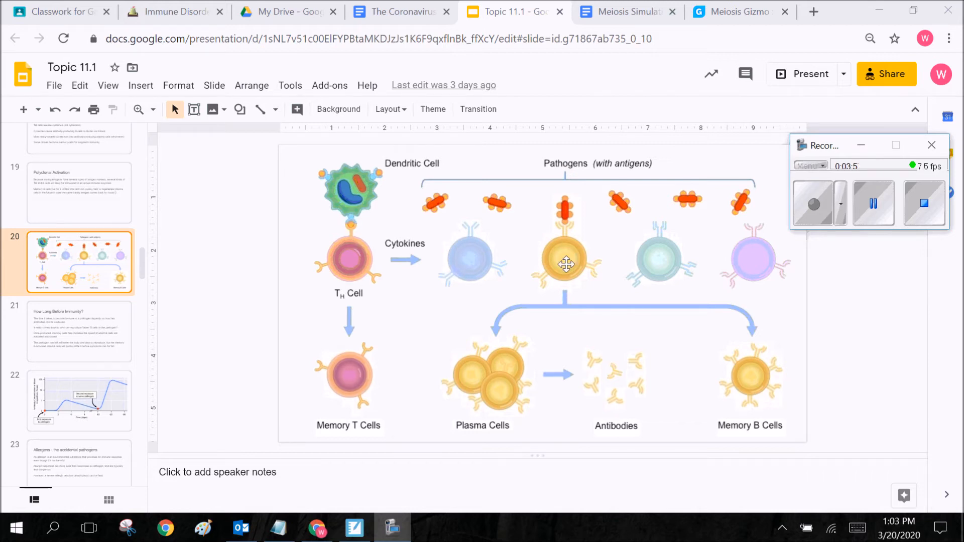
mouse_move(556, 241)
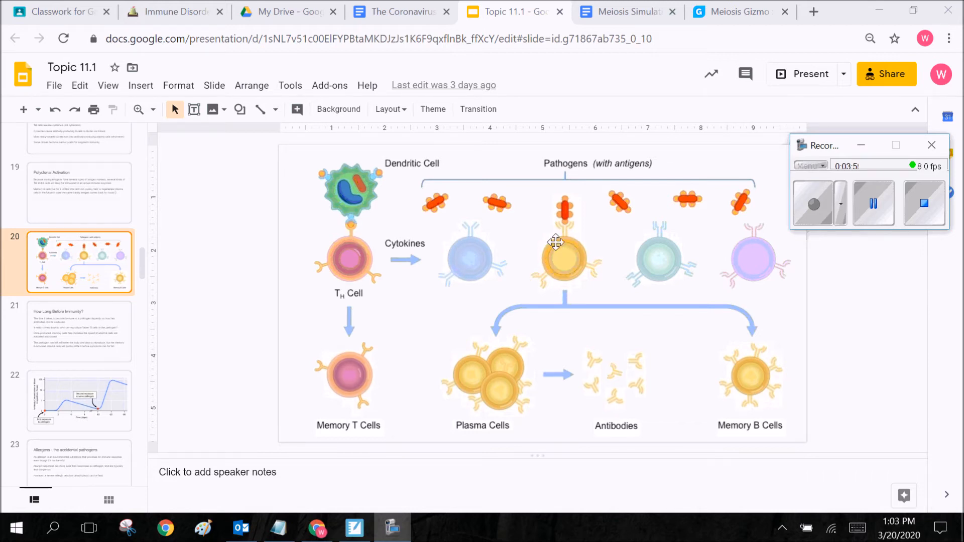
mouse_move(593, 252)
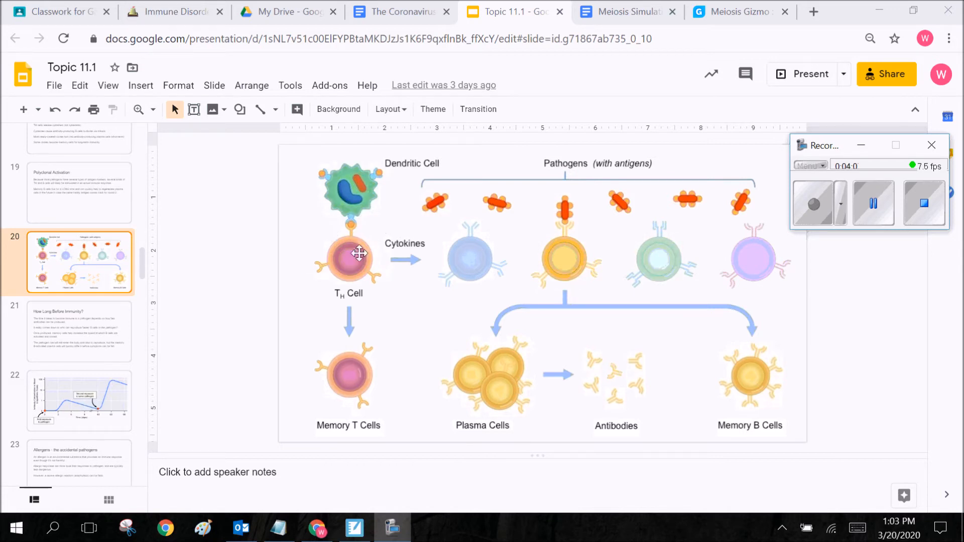
mouse_move(564, 257)
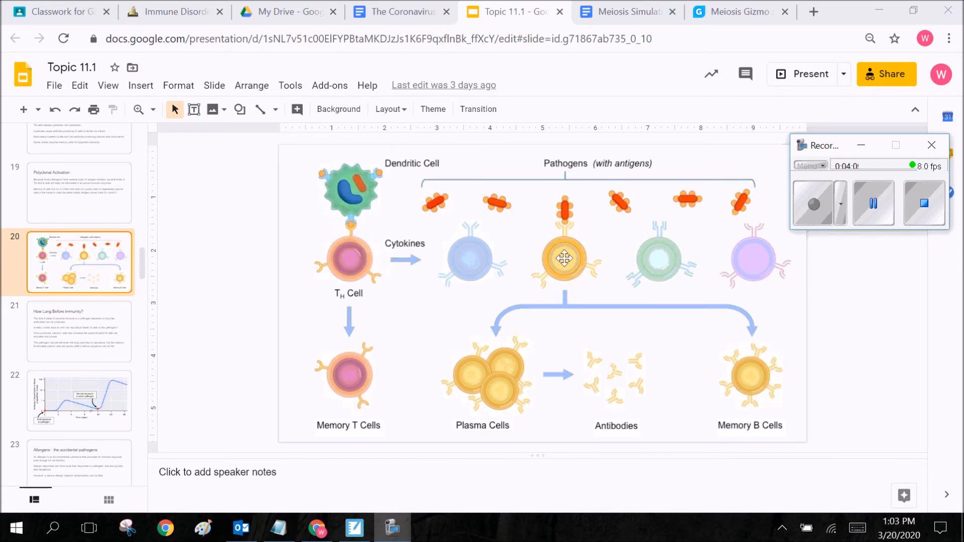
mouse_move(572, 263)
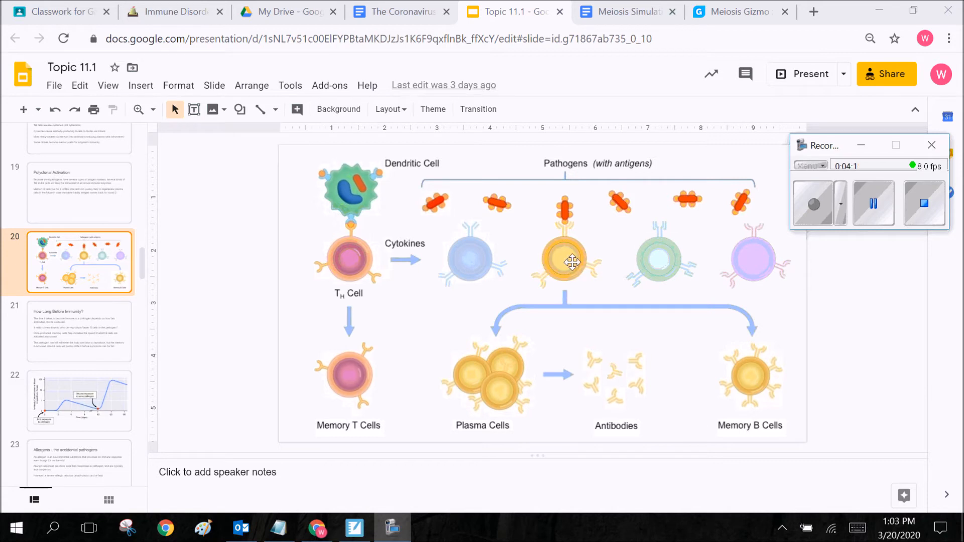
mouse_move(566, 224)
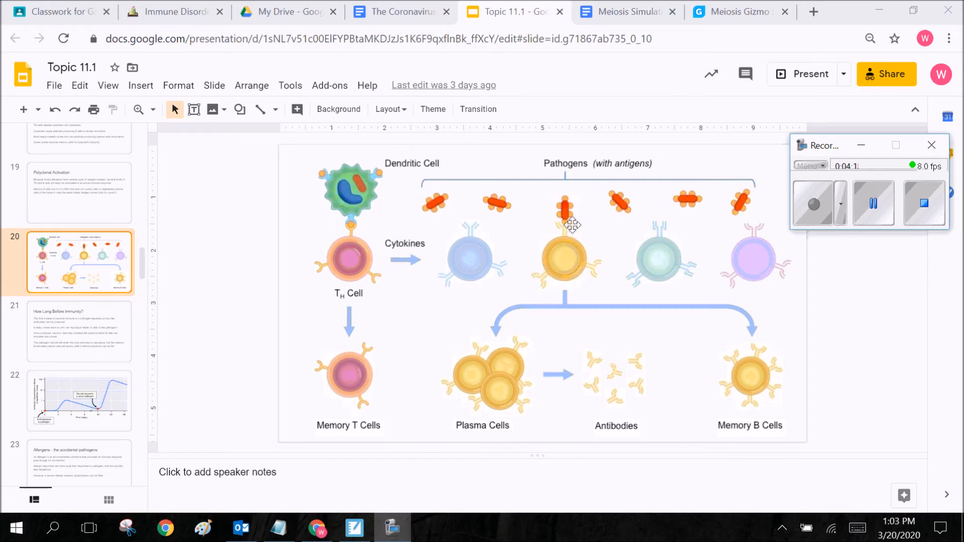
mouse_move(558, 208)
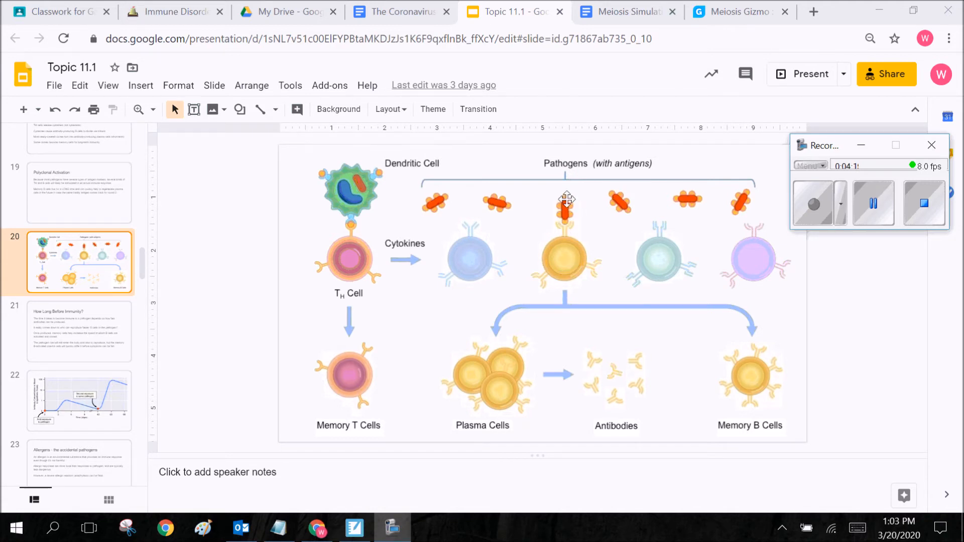
mouse_move(546, 258)
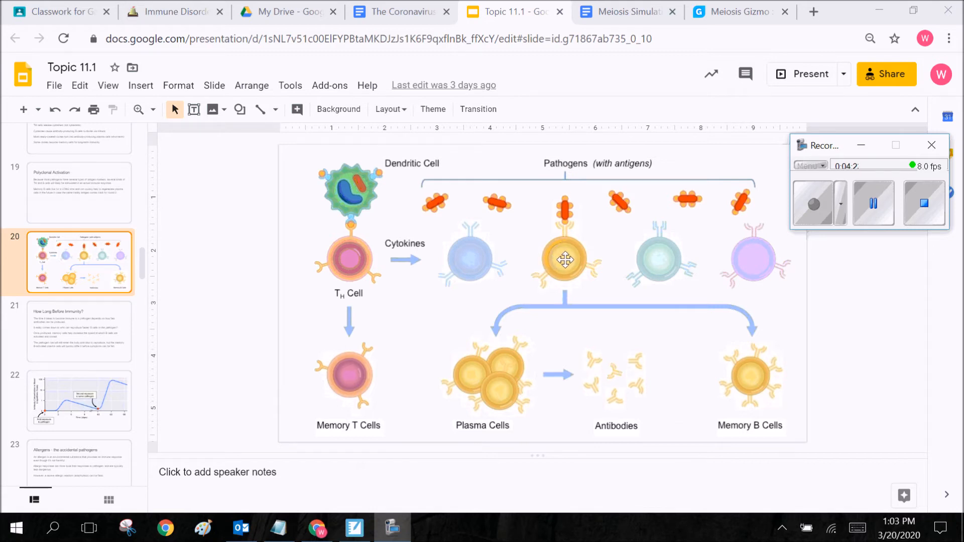
mouse_move(475, 363)
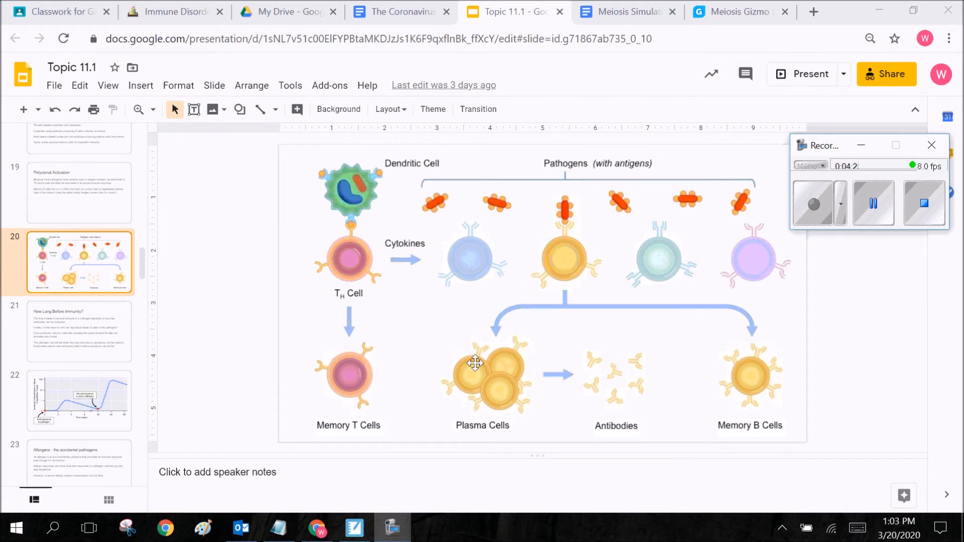
mouse_move(749, 376)
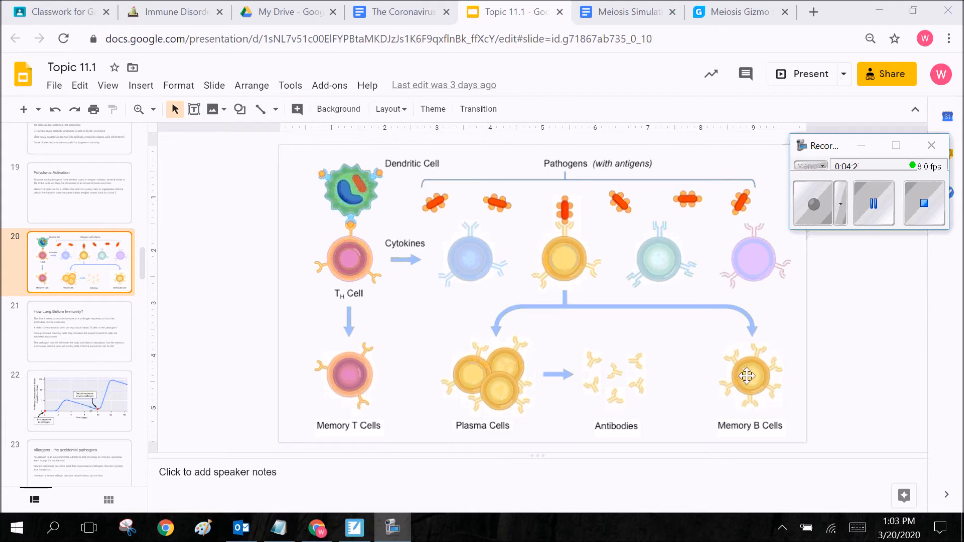
mouse_move(471, 357)
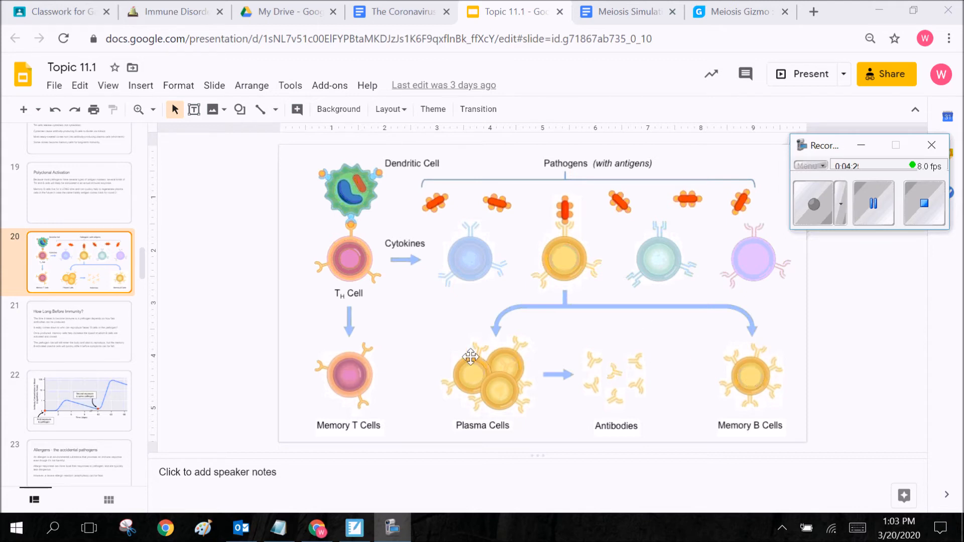
mouse_move(654, 391)
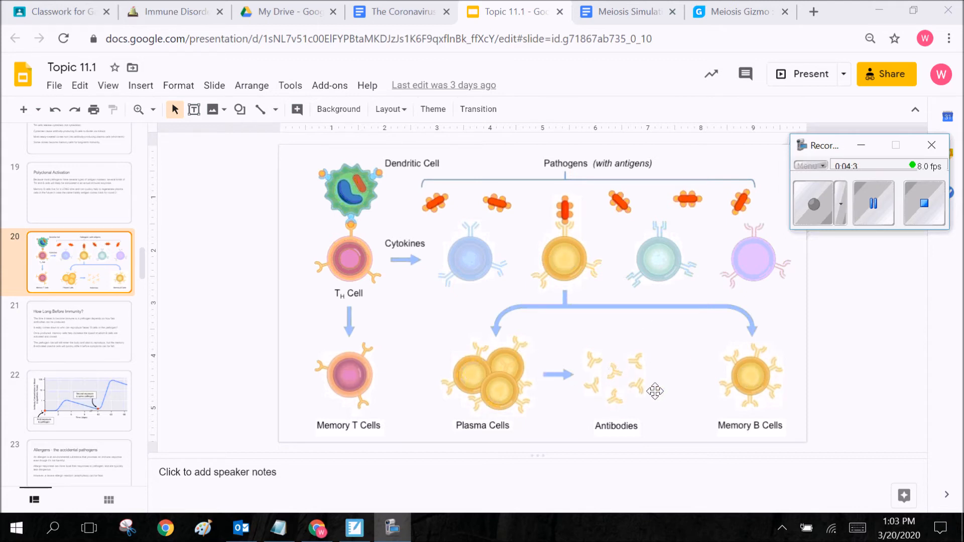
mouse_move(617, 392)
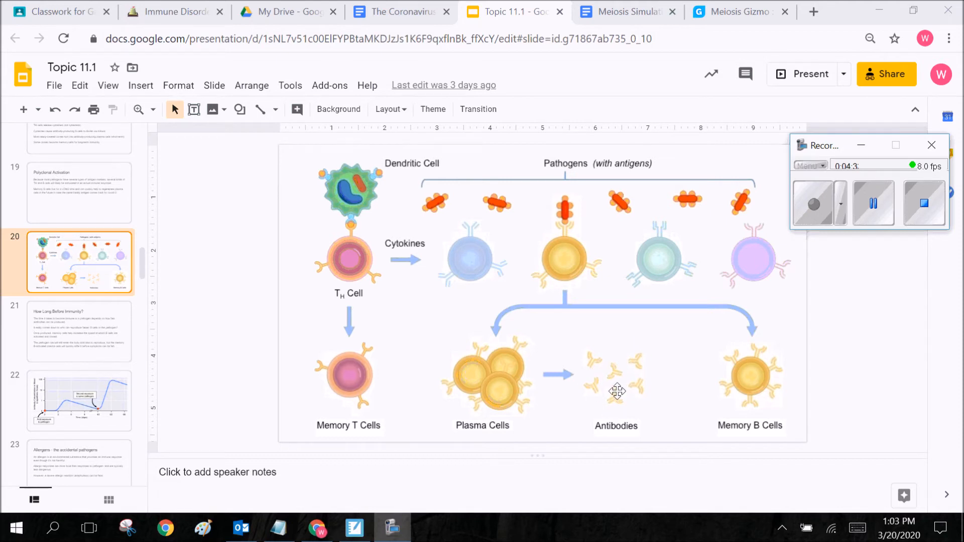
mouse_move(604, 389)
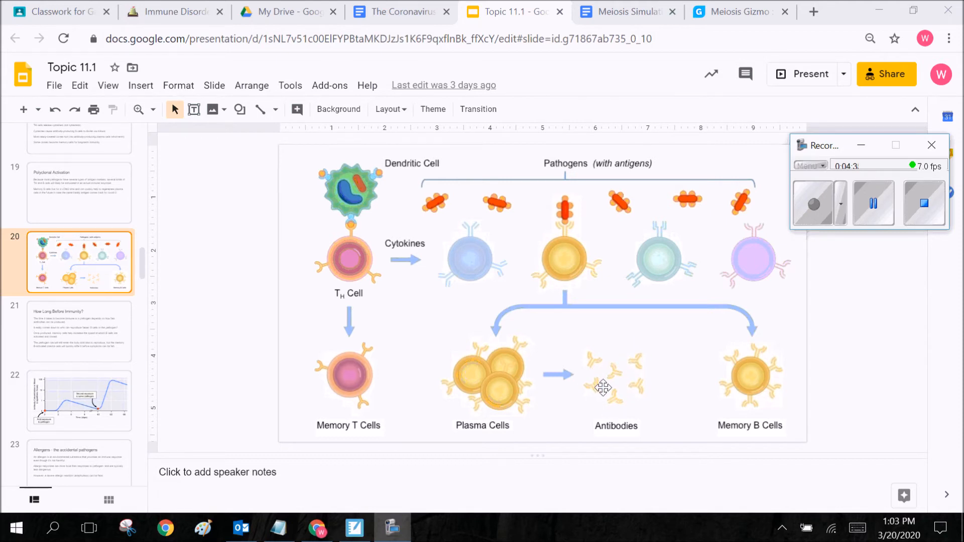
mouse_move(596, 337)
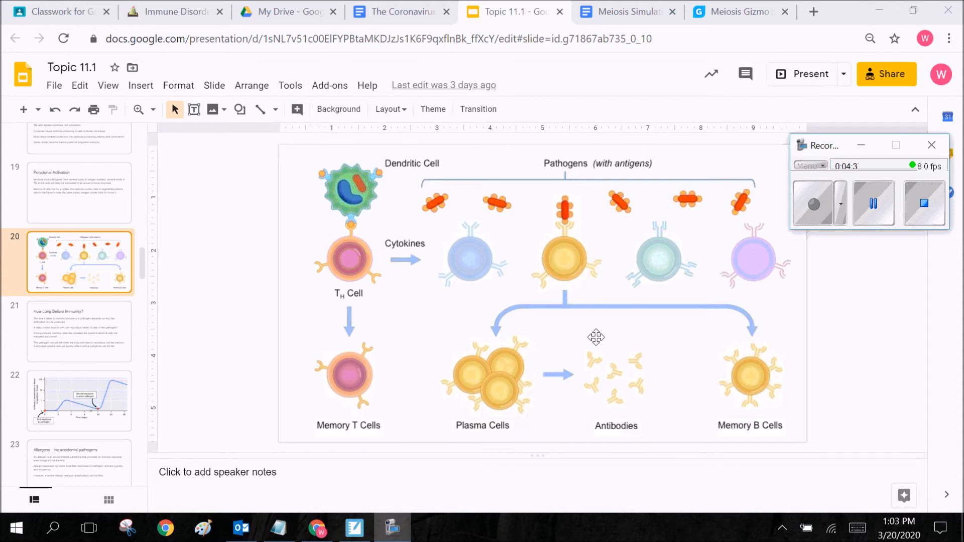
mouse_move(611, 386)
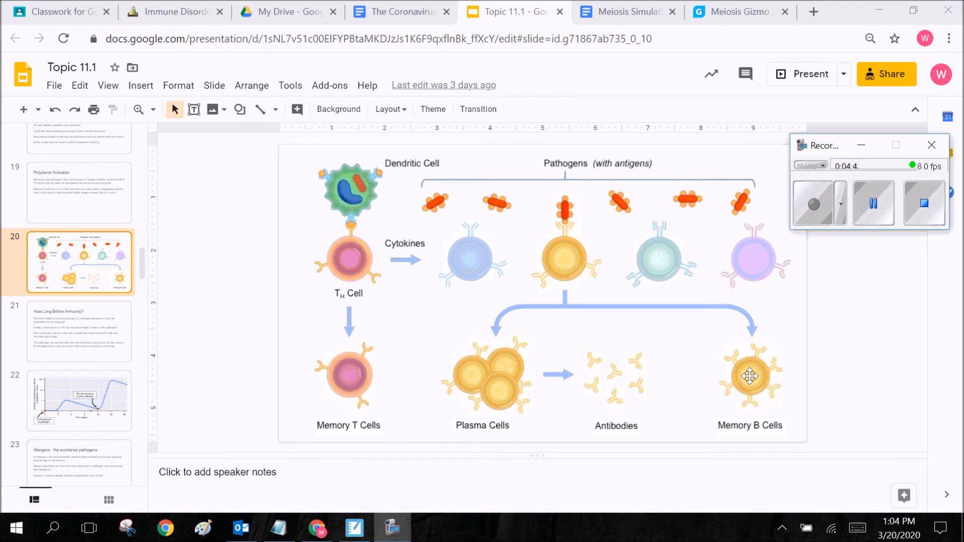
mouse_move(647, 216)
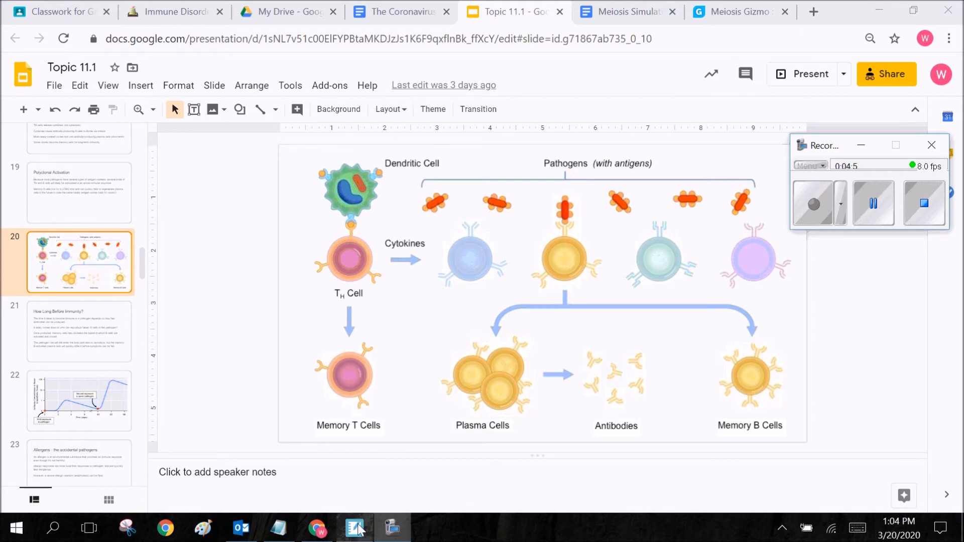
Step: Bring the SMART Notebook drawing page forward to sketch the virus
left_click(353, 528)
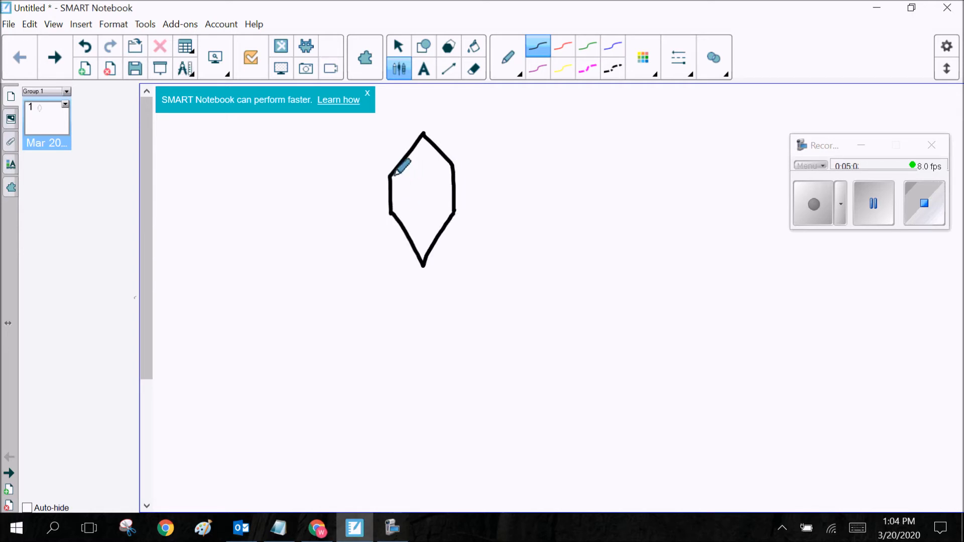
mouse_move(427, 206)
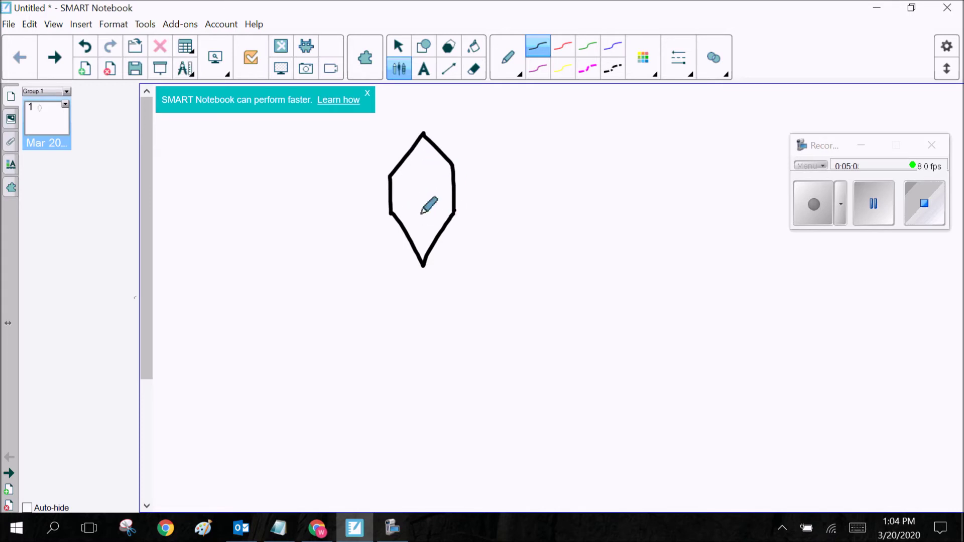
mouse_move(460, 136)
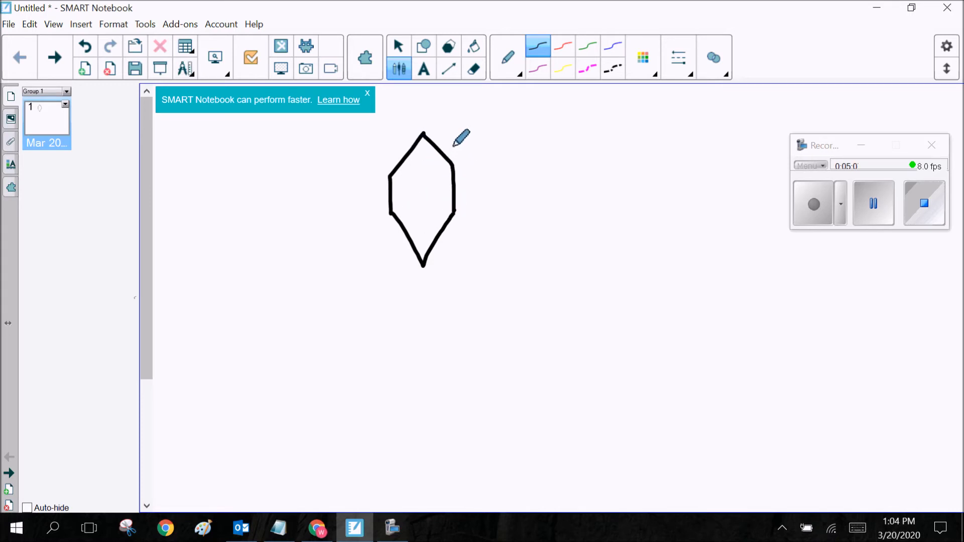
mouse_move(495, 79)
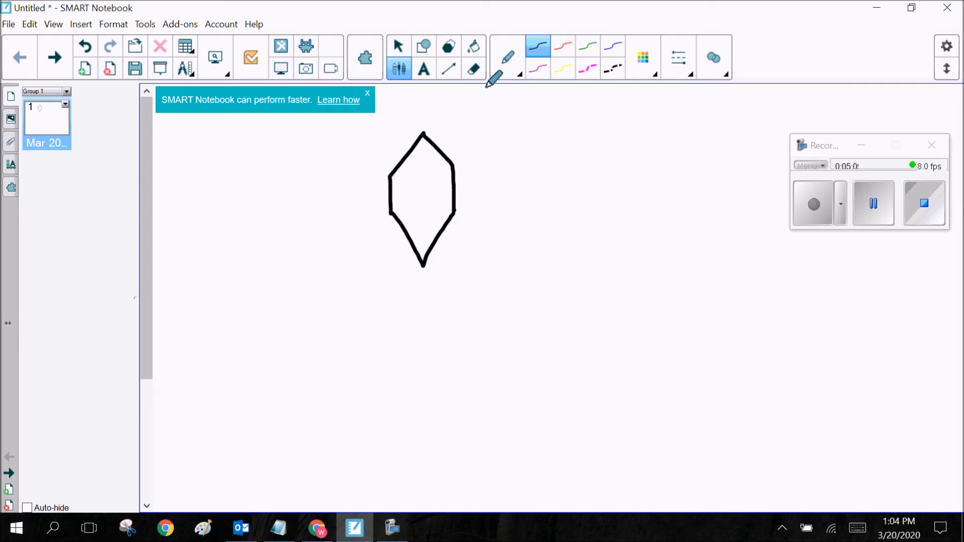
mouse_move(471, 151)
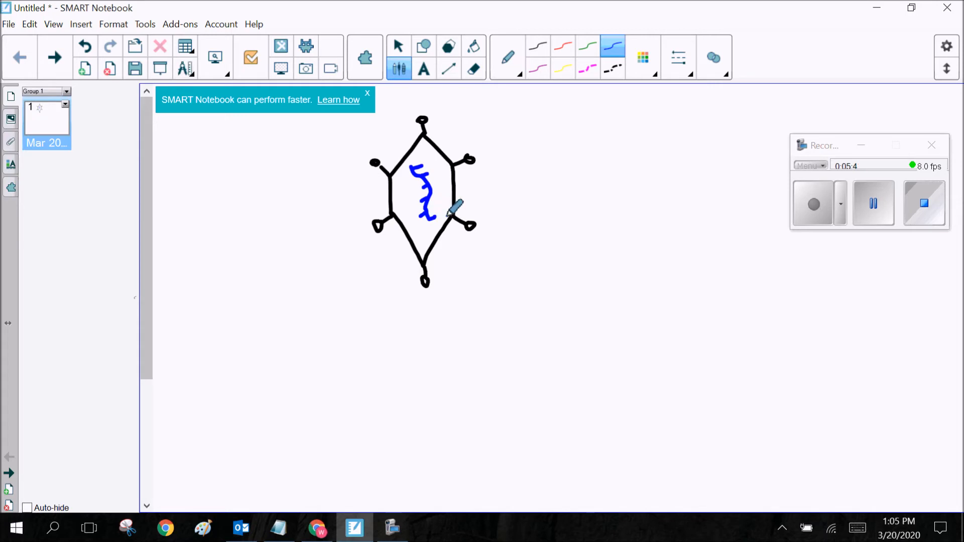
mouse_move(436, 169)
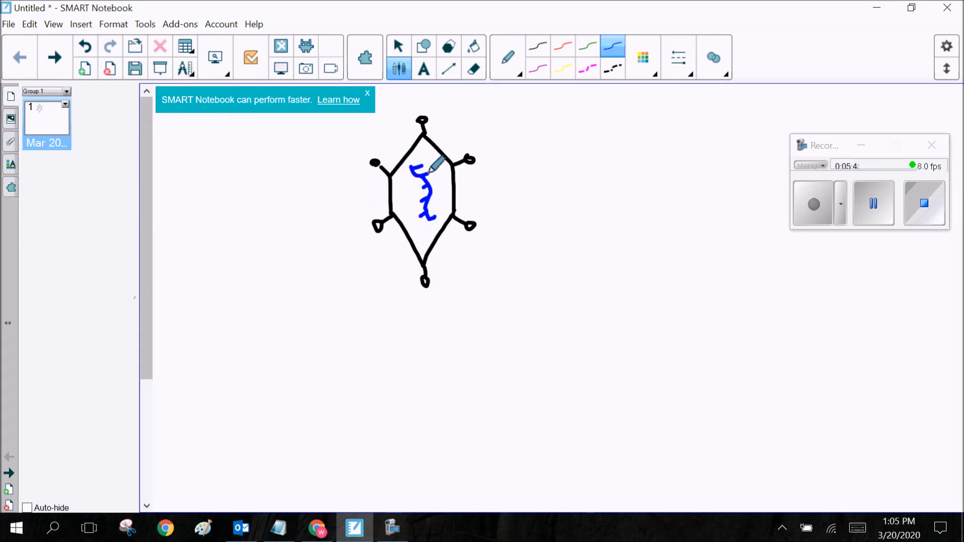
mouse_move(498, 187)
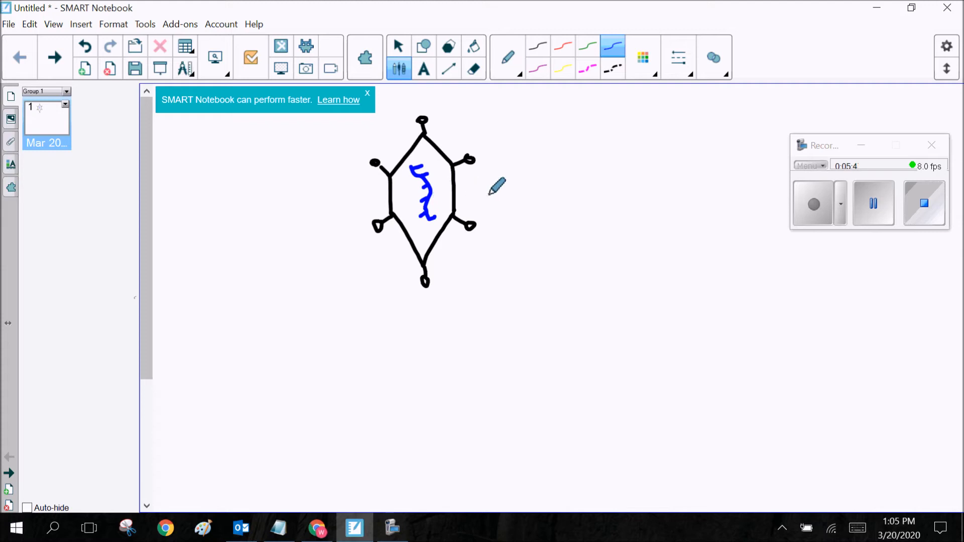
mouse_move(452, 175)
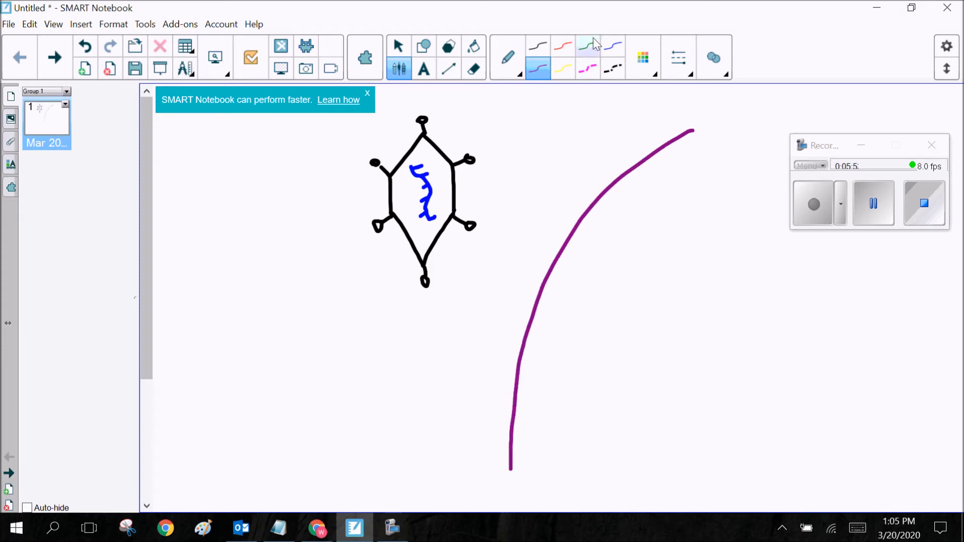
Step: Draw the green receptor and the separate blue strand beyond the membrane
left_click(587, 46)
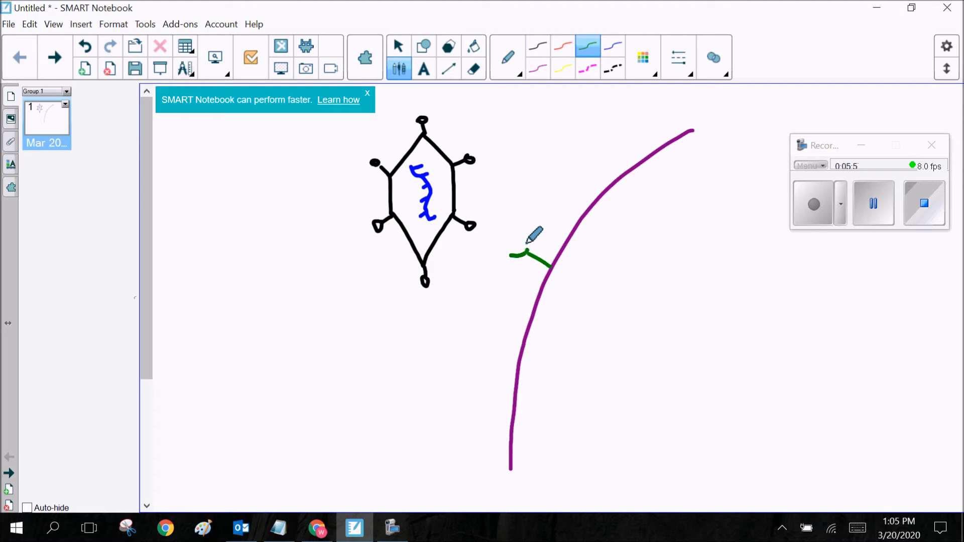
mouse_move(566, 114)
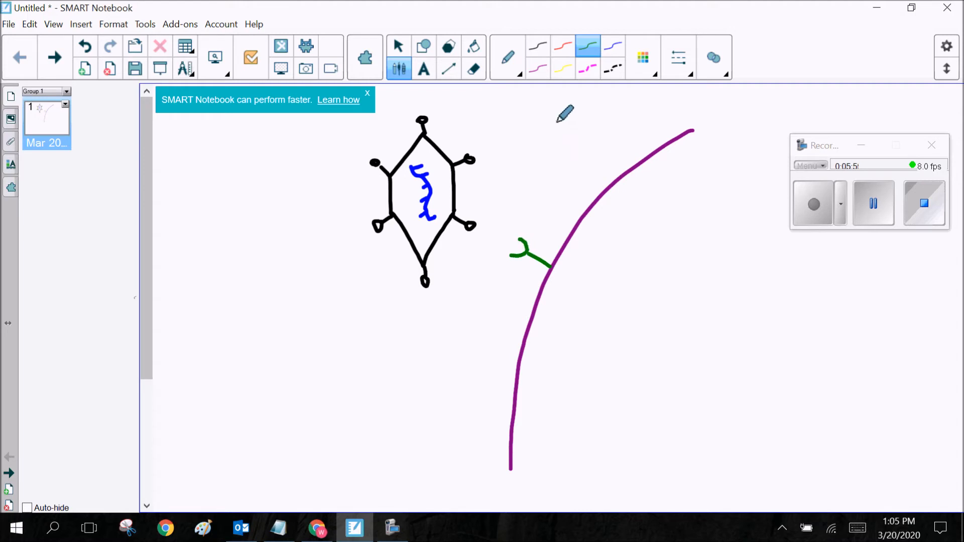
mouse_move(537, 361)
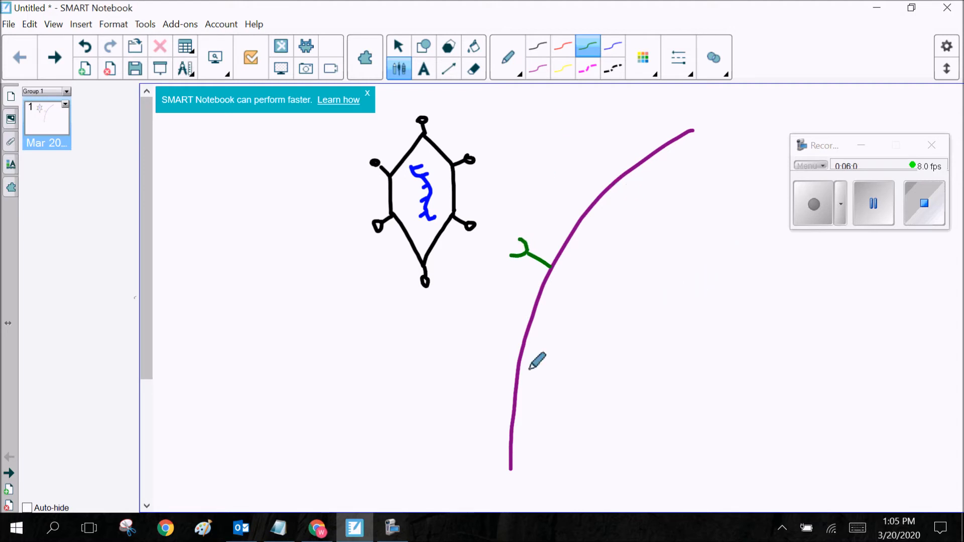
mouse_move(684, 202)
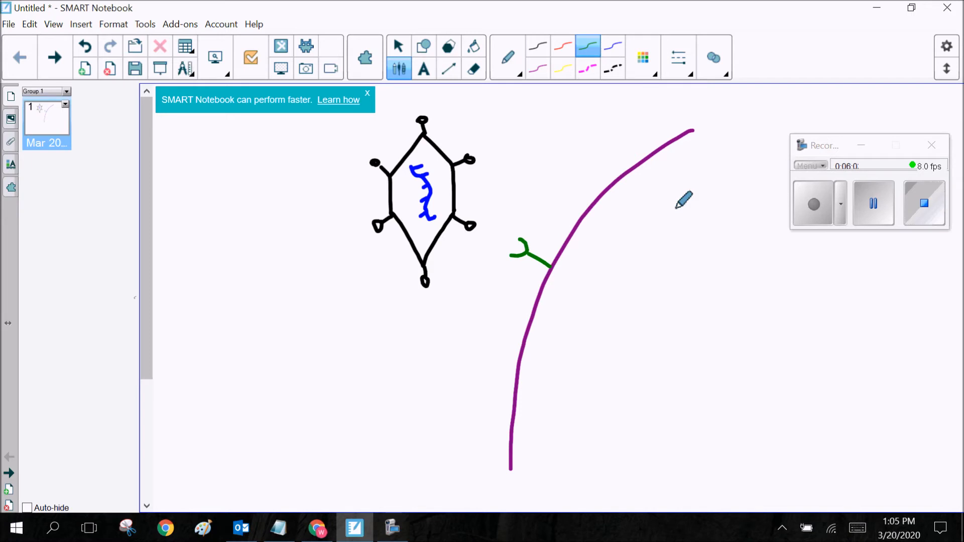
mouse_move(473, 219)
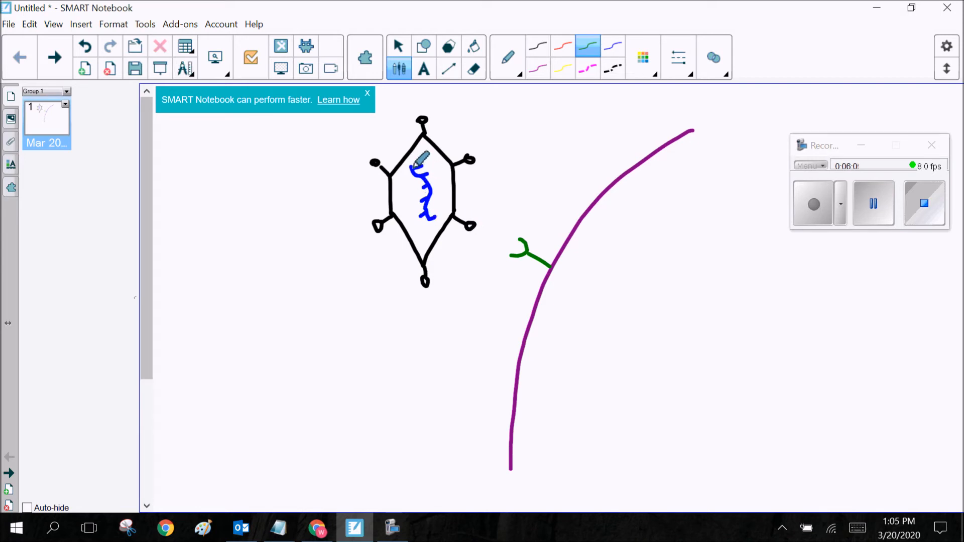
mouse_move(433, 271)
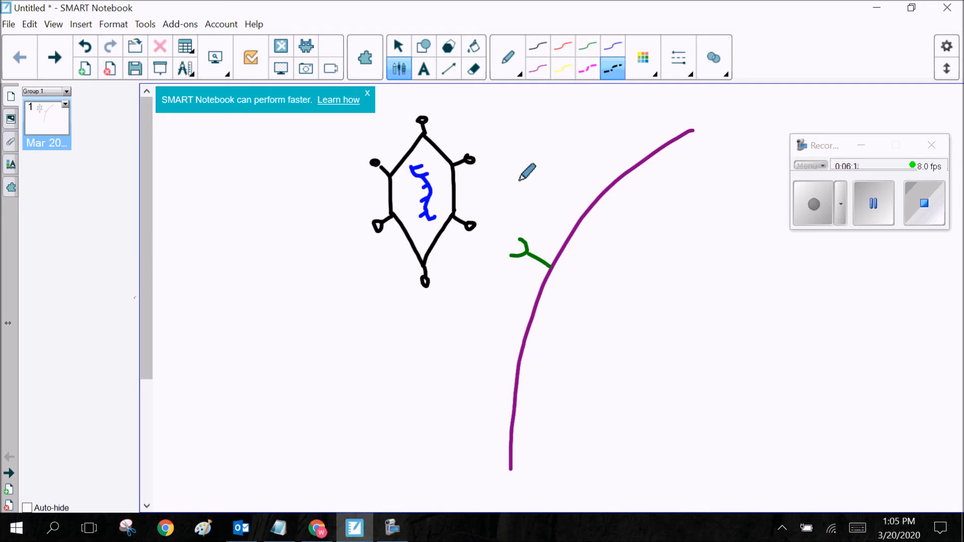
mouse_move(470, 194)
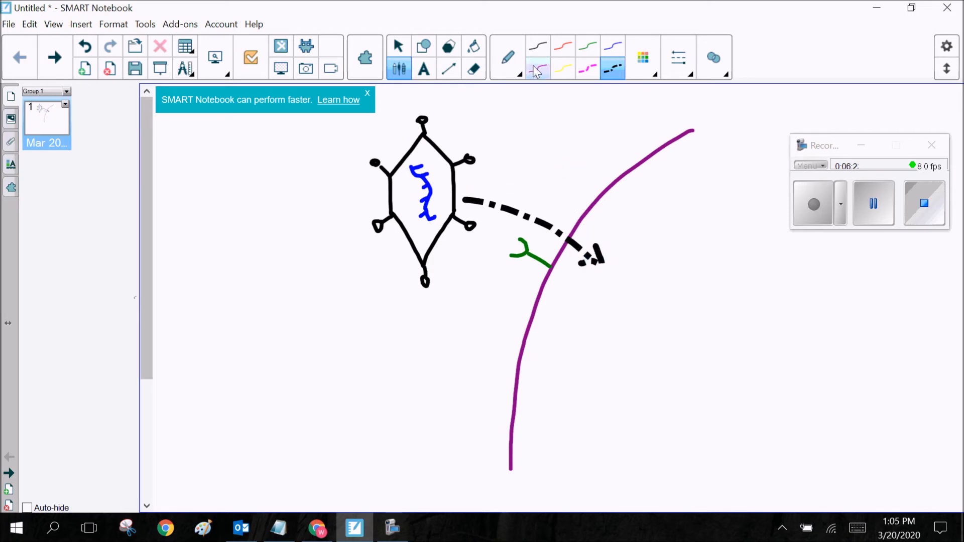
left_click(536, 46)
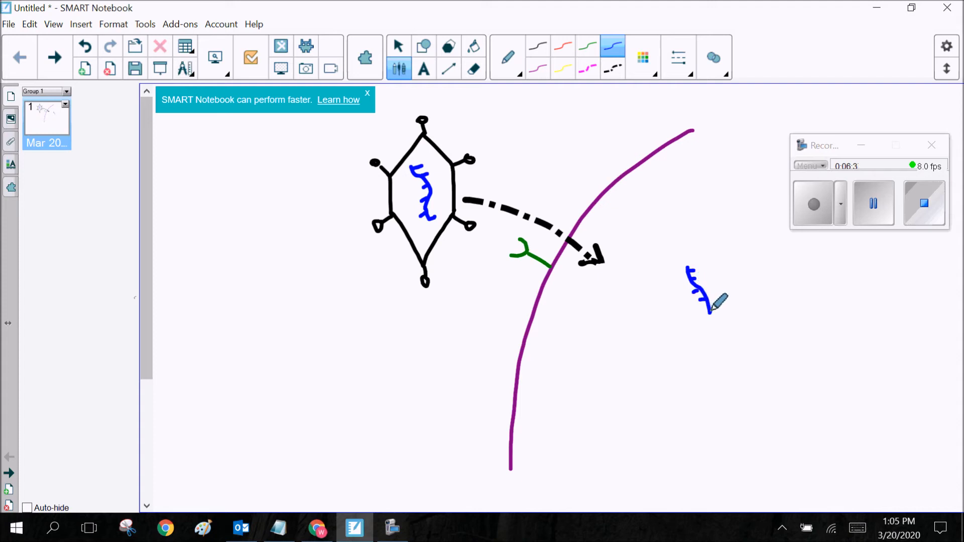
mouse_move(662, 297)
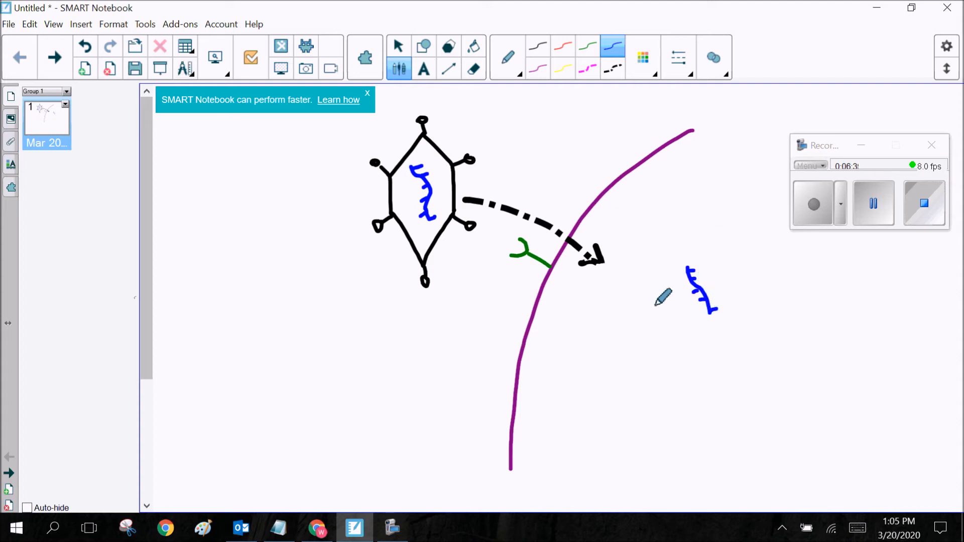
mouse_move(684, 323)
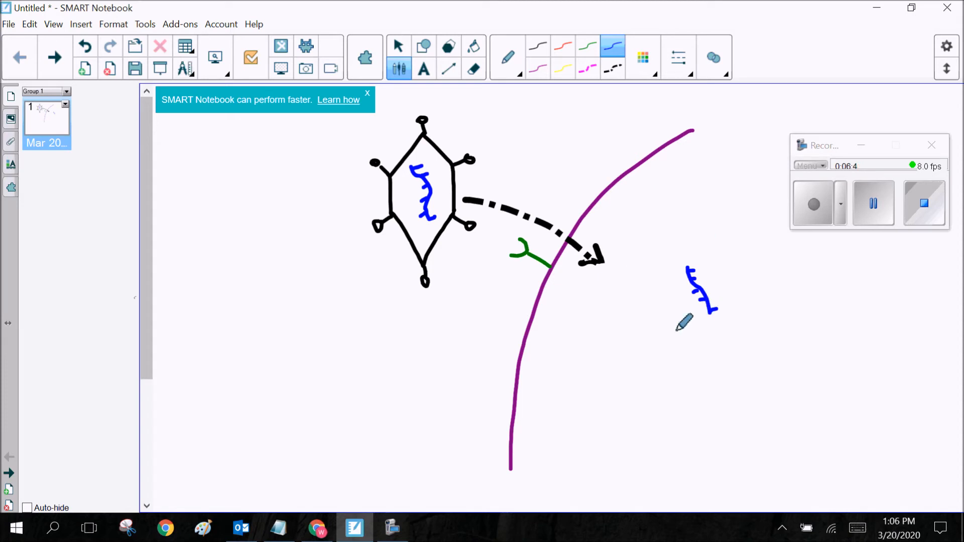
mouse_move(672, 252)
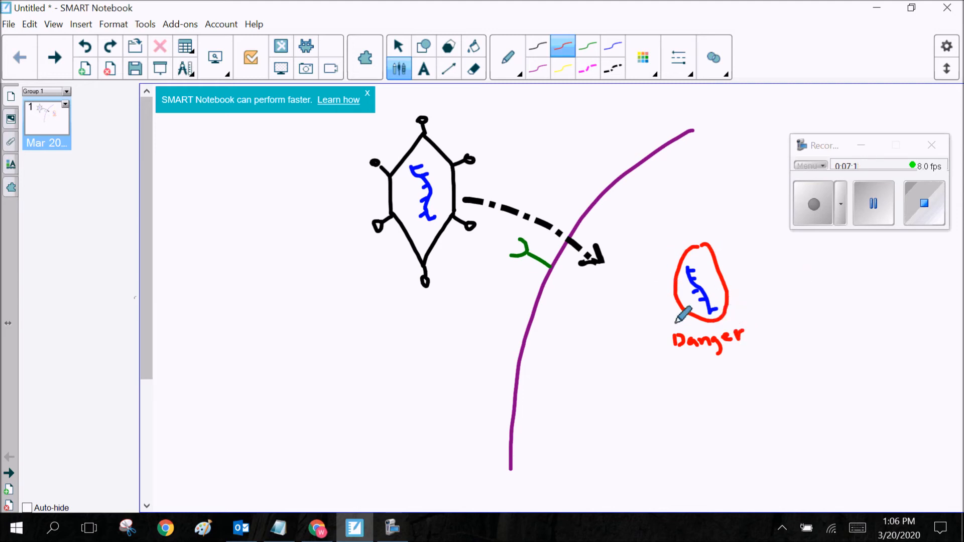
mouse_move(756, 286)
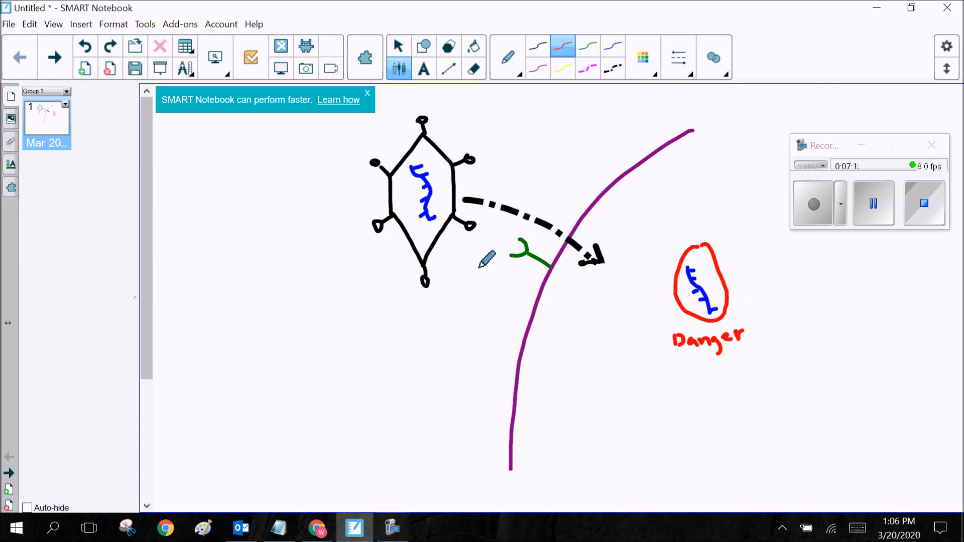
mouse_move(532, 296)
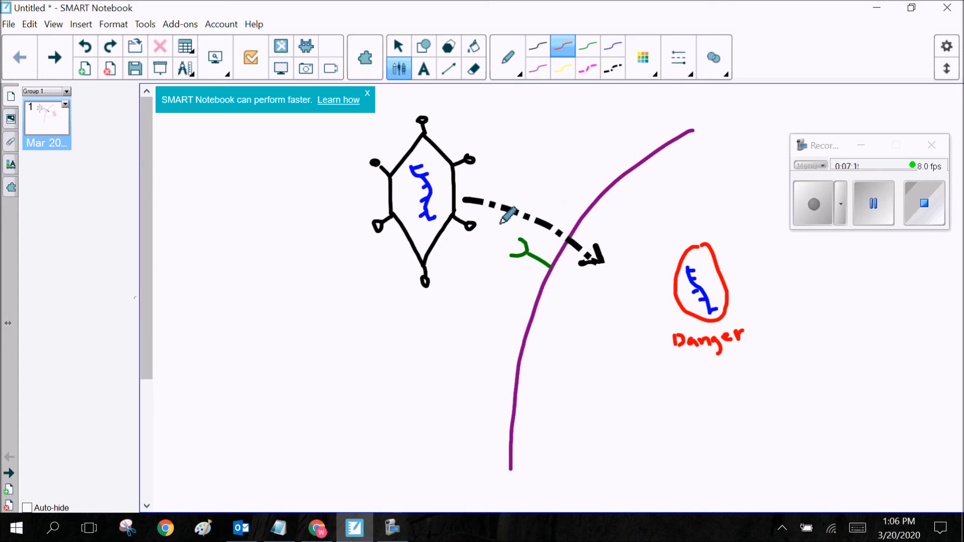
mouse_move(538, 246)
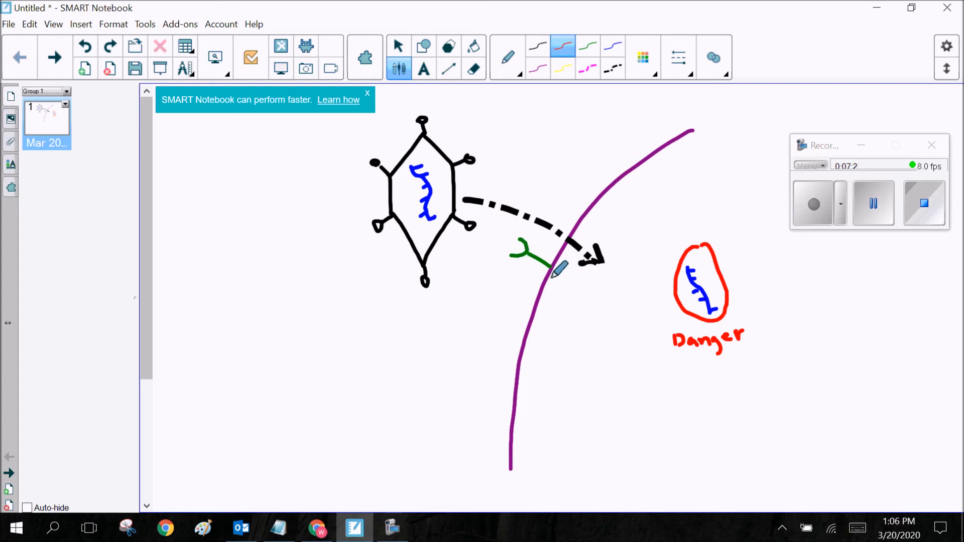
mouse_move(654, 286)
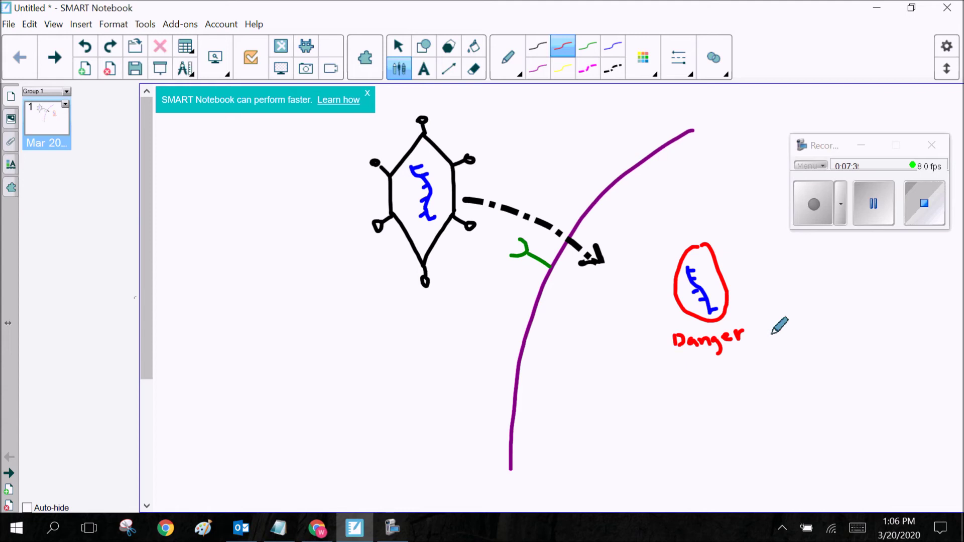
mouse_move(366, 120)
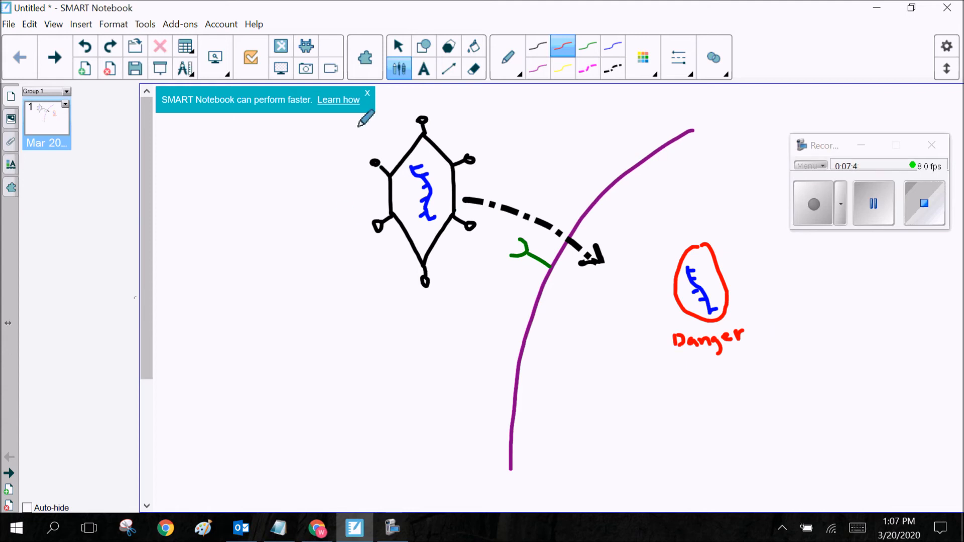
mouse_move(731, 341)
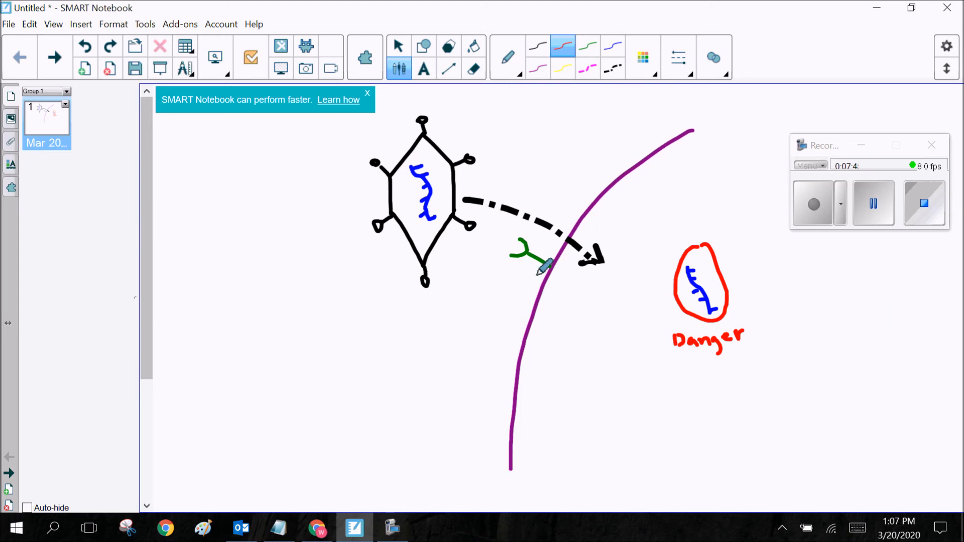
mouse_move(471, 211)
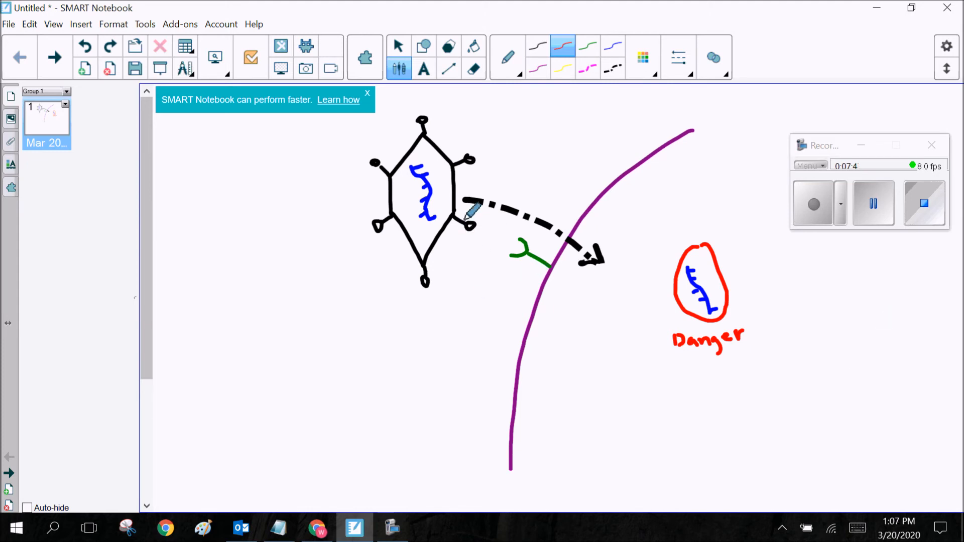
mouse_move(482, 142)
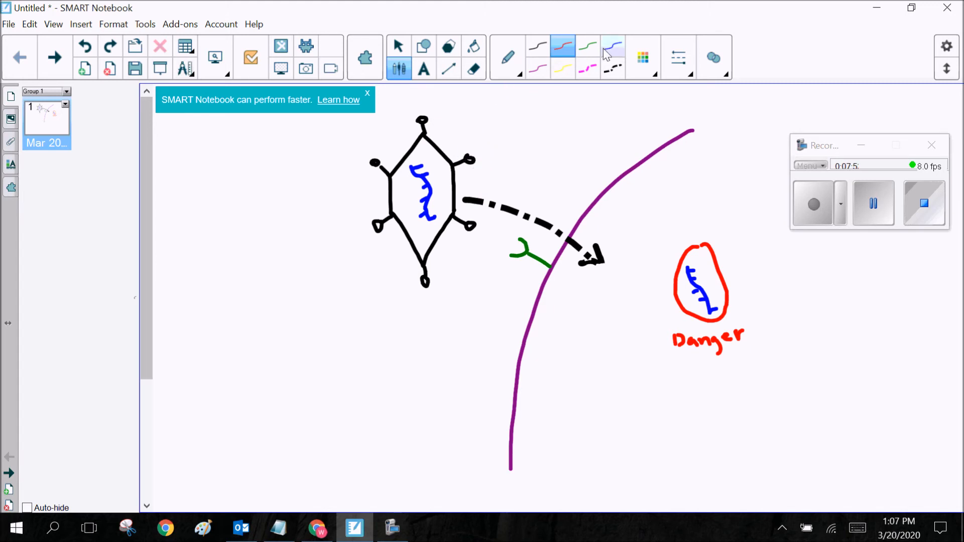
Step: Mark the detaching spike and its label using the purple pen
left_click(538, 69)
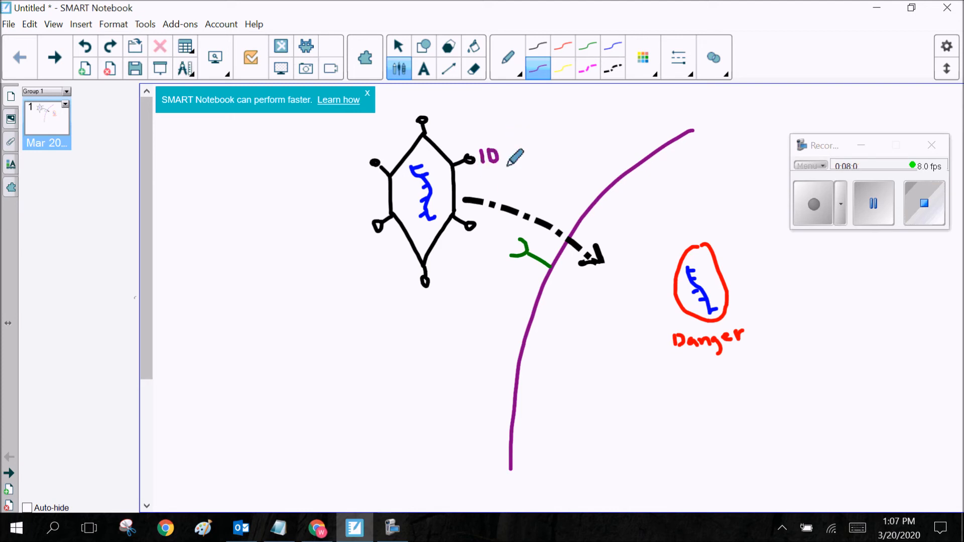
mouse_move(468, 150)
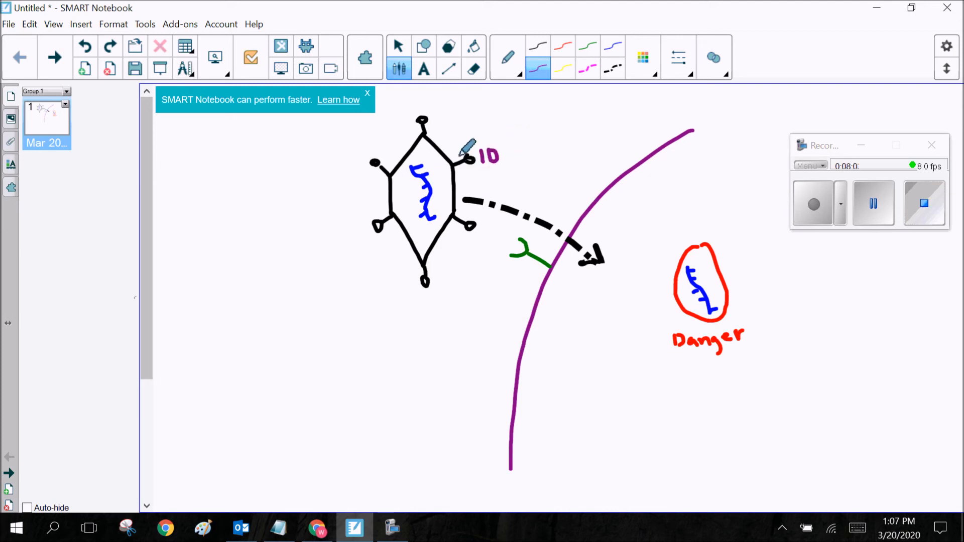
mouse_move(443, 200)
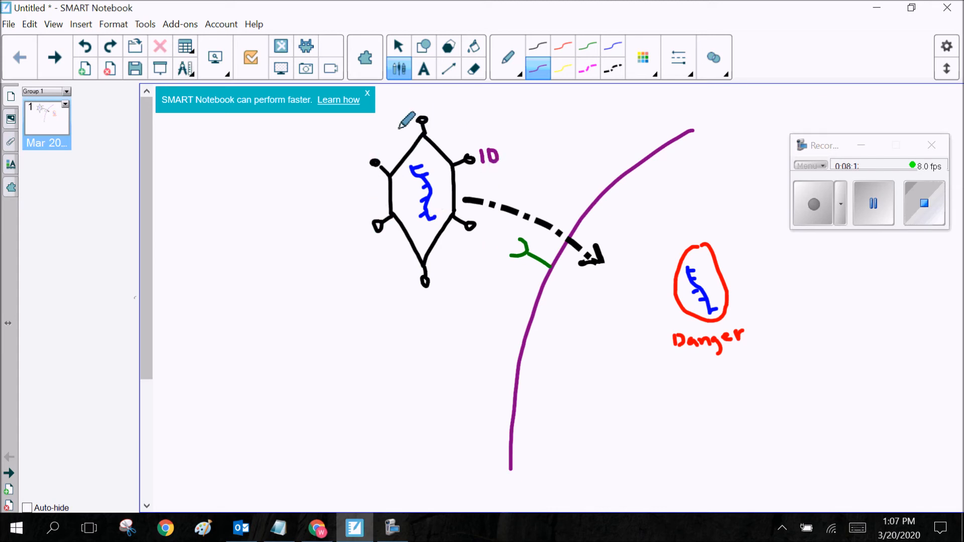
mouse_move(440, 150)
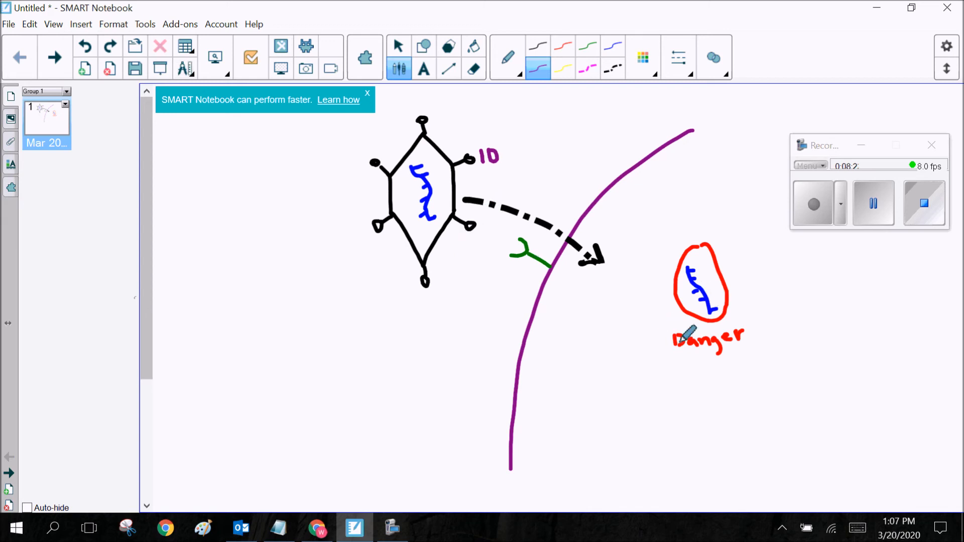
mouse_move(609, 317)
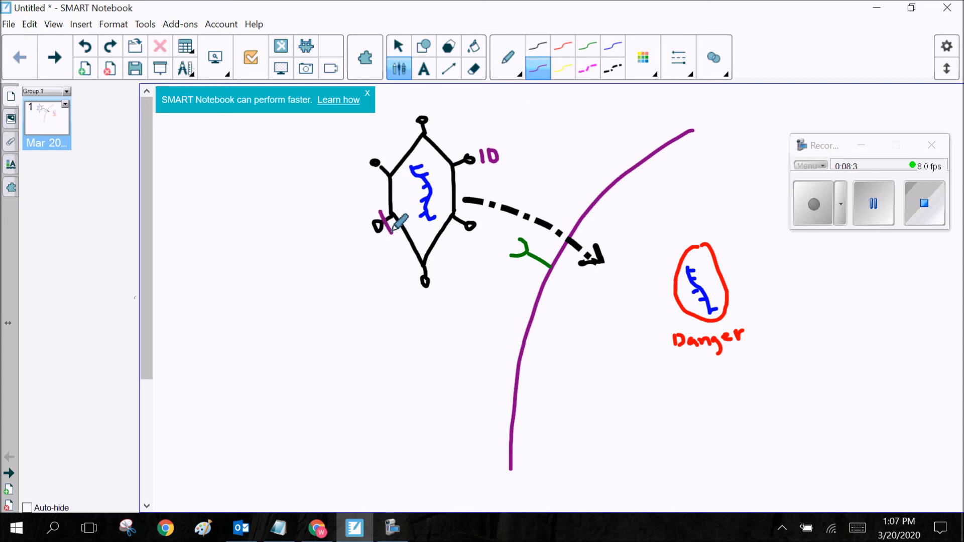
mouse_move(360, 206)
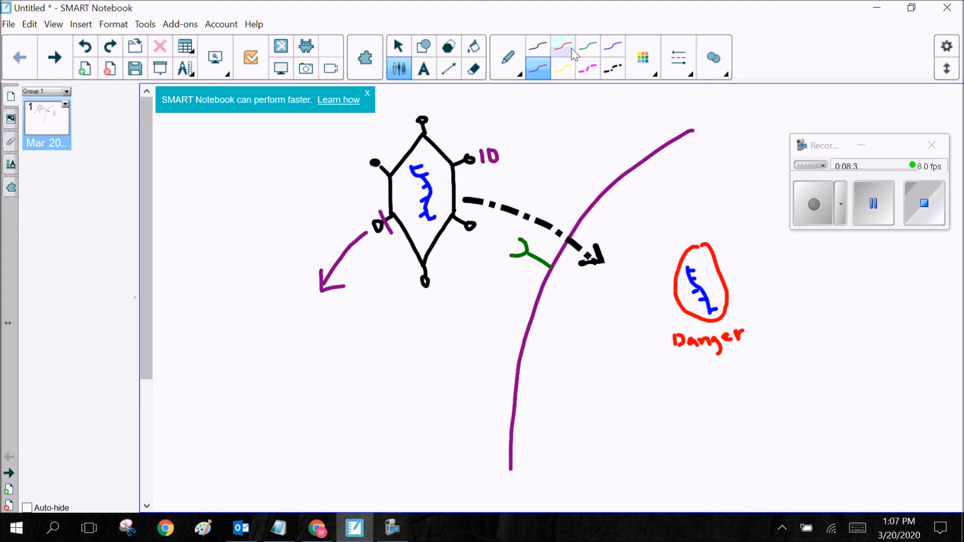
left_click(537, 45)
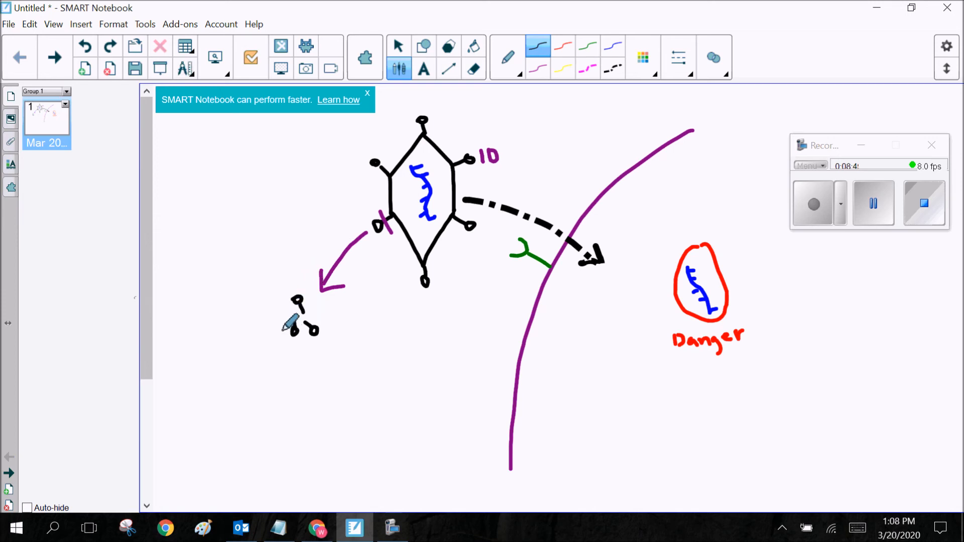
mouse_move(280, 344)
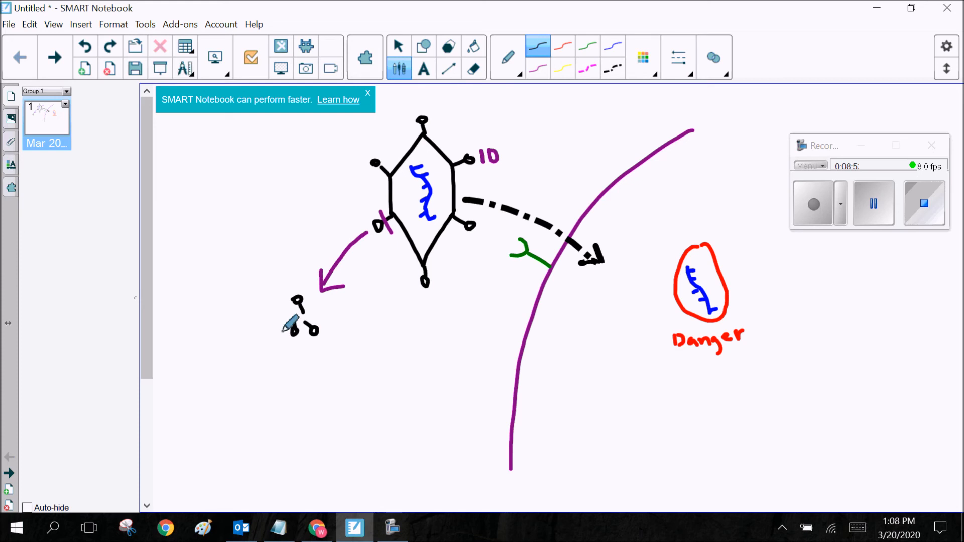
mouse_move(285, 271)
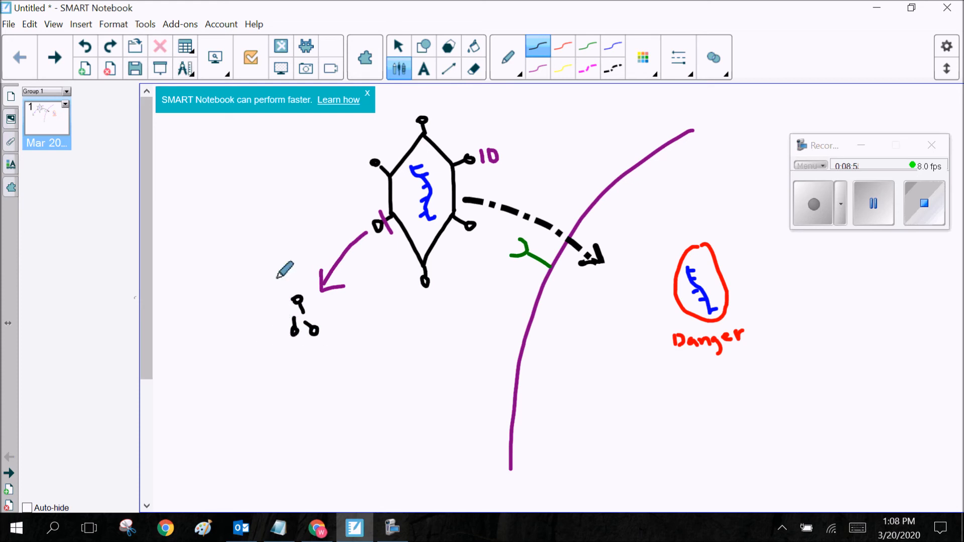
mouse_move(375, 175)
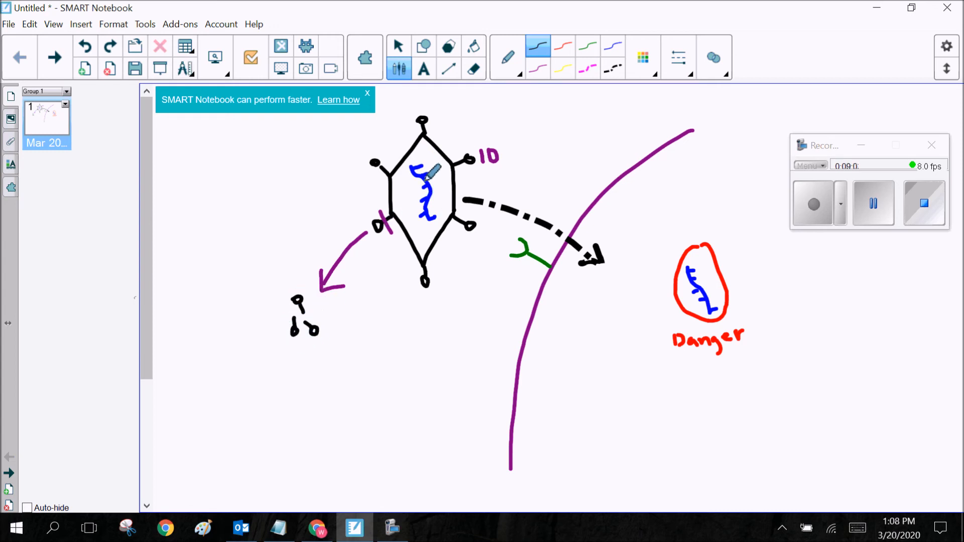
mouse_move(307, 292)
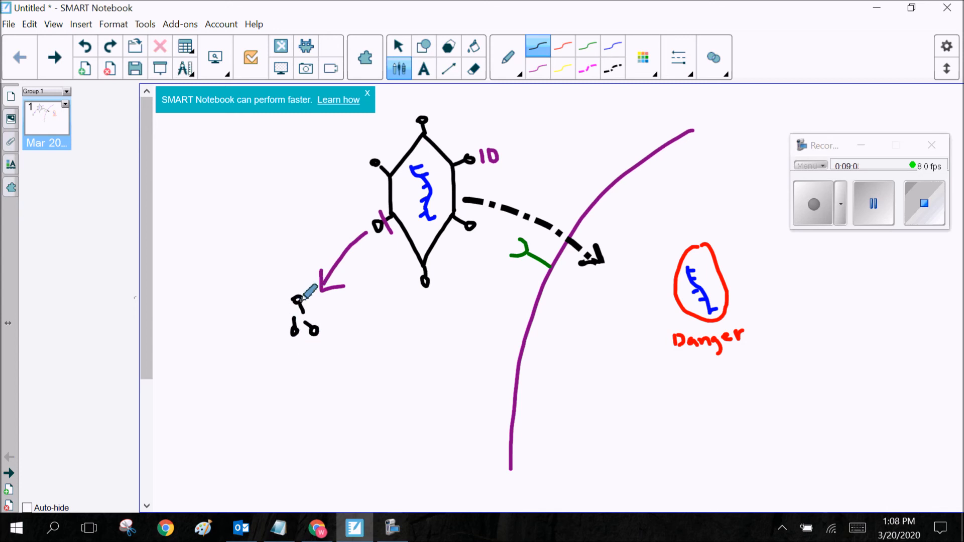
mouse_move(316, 326)
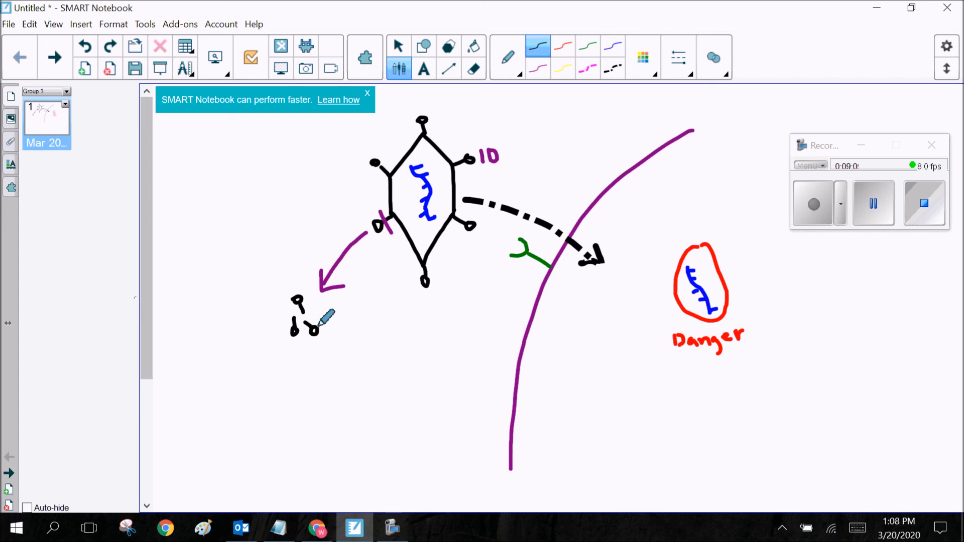
mouse_move(409, 243)
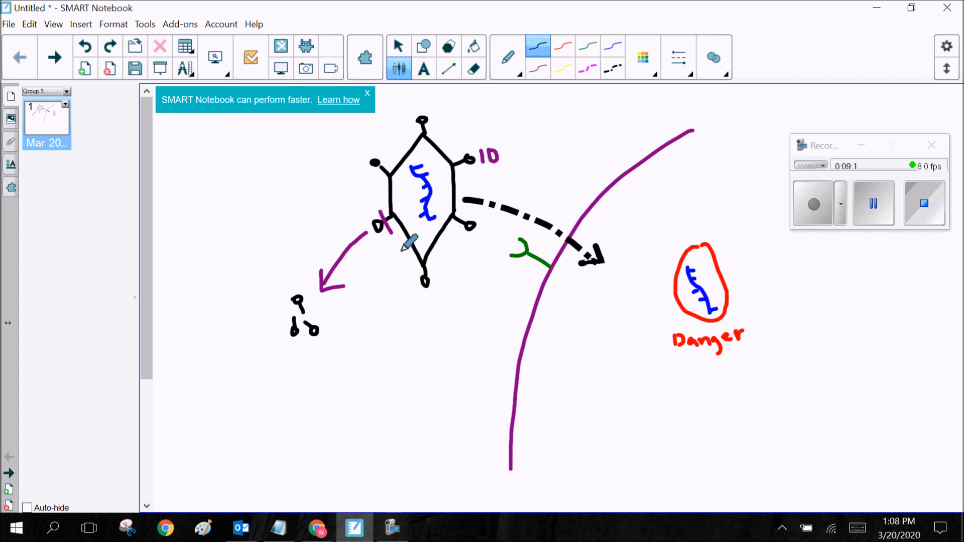
mouse_move(510, 178)
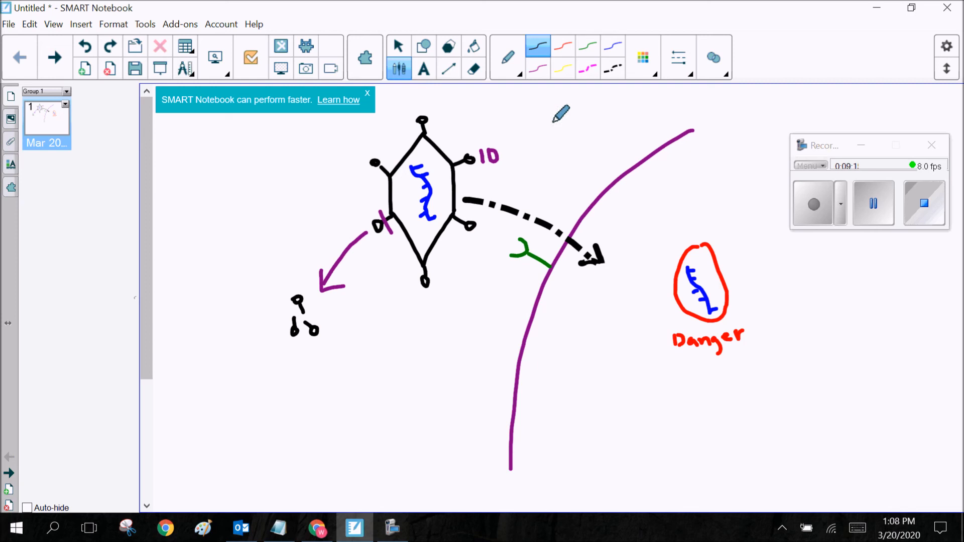
mouse_move(510, 182)
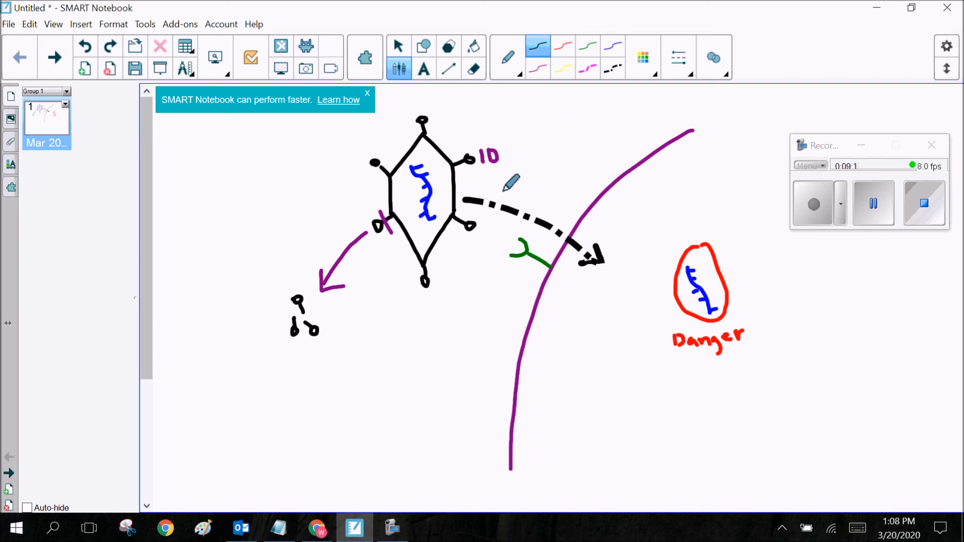
mouse_move(498, 184)
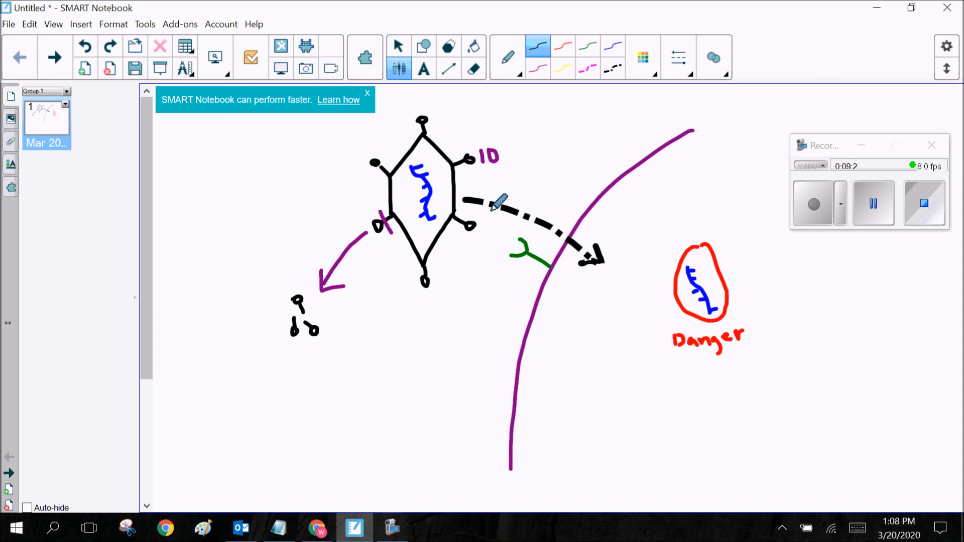
mouse_move(437, 230)
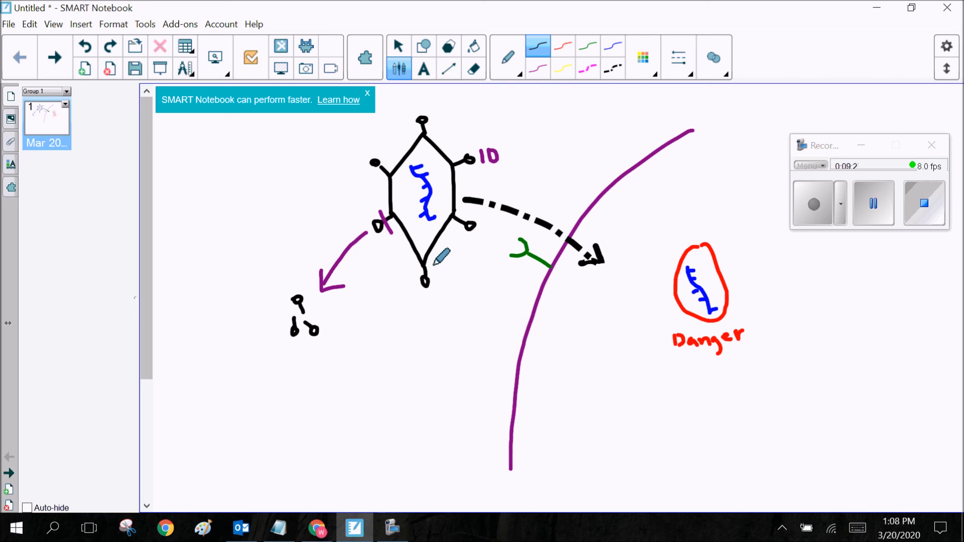
mouse_move(522, 314)
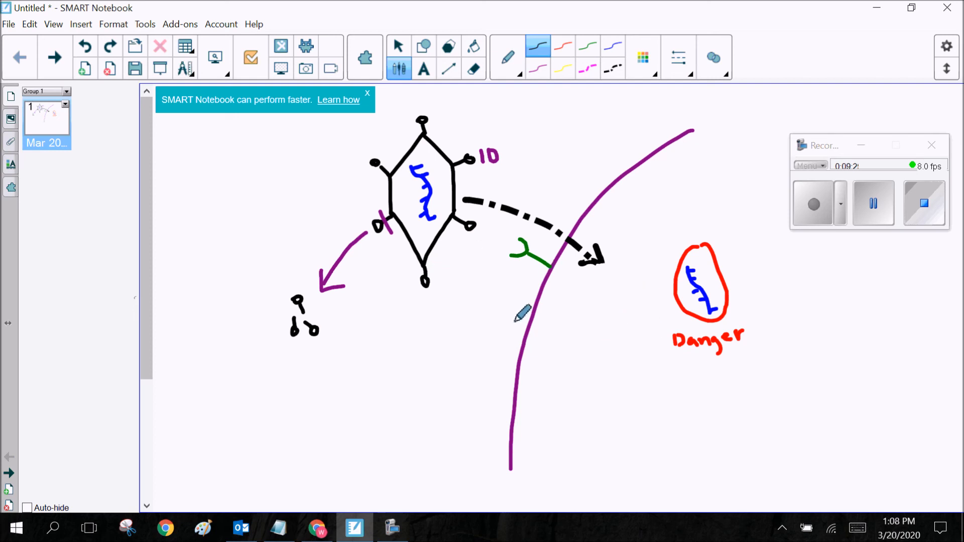
mouse_move(455, 305)
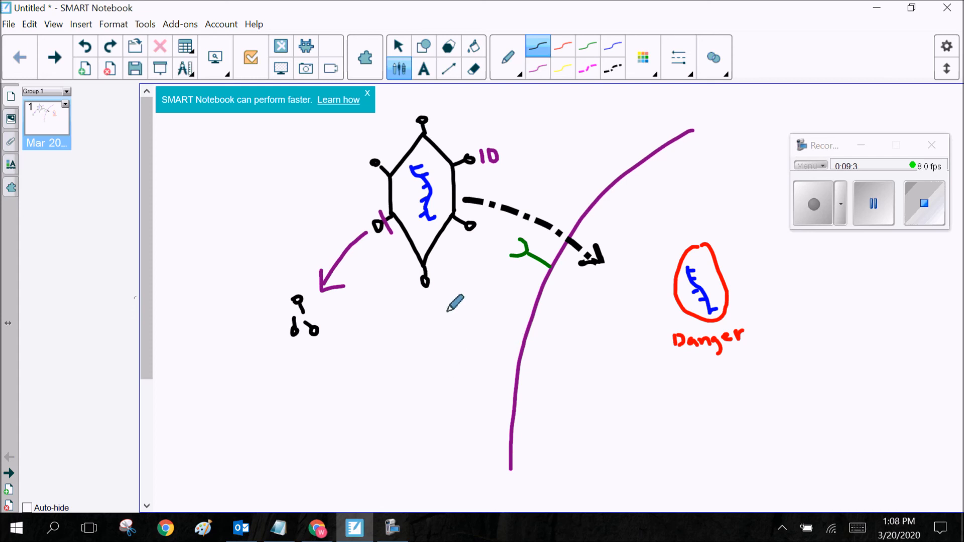
mouse_move(394, 175)
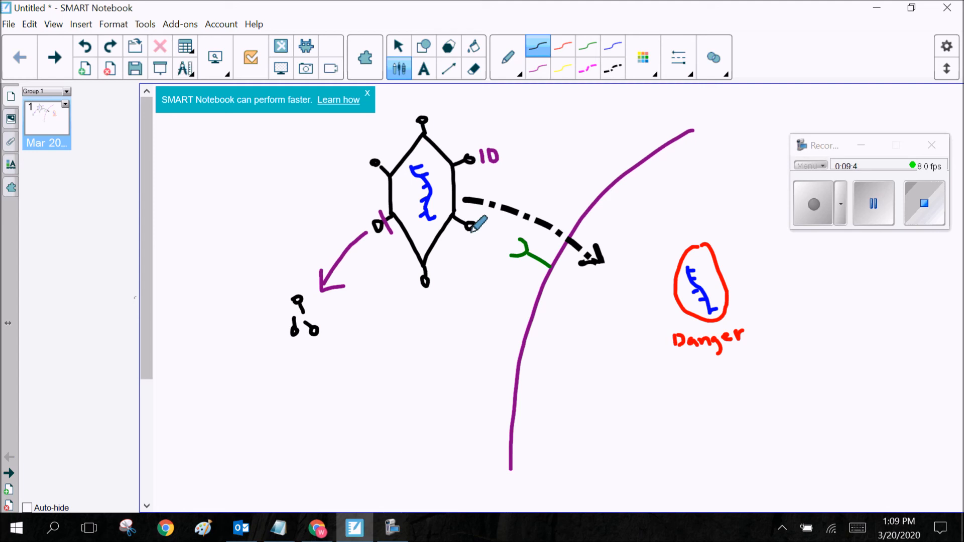
mouse_move(338, 286)
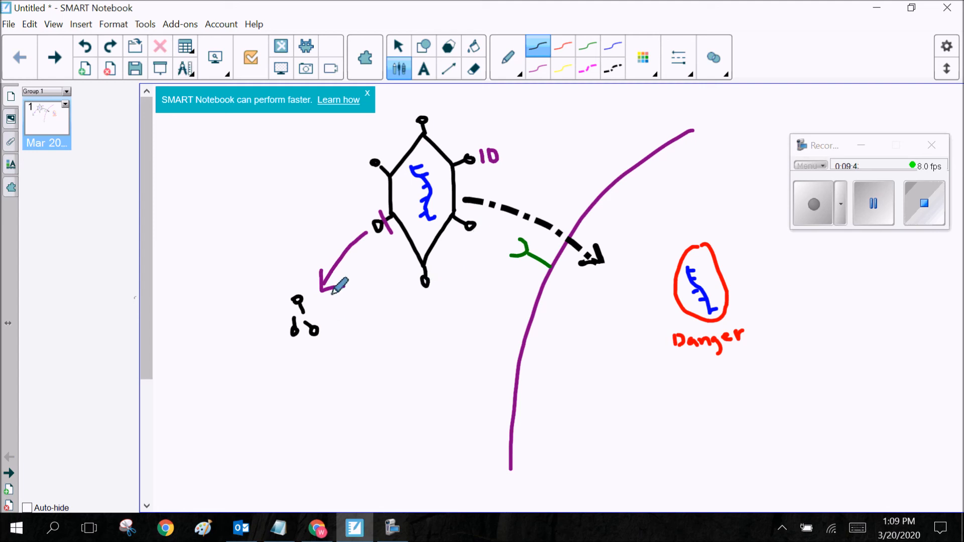
mouse_move(332, 277)
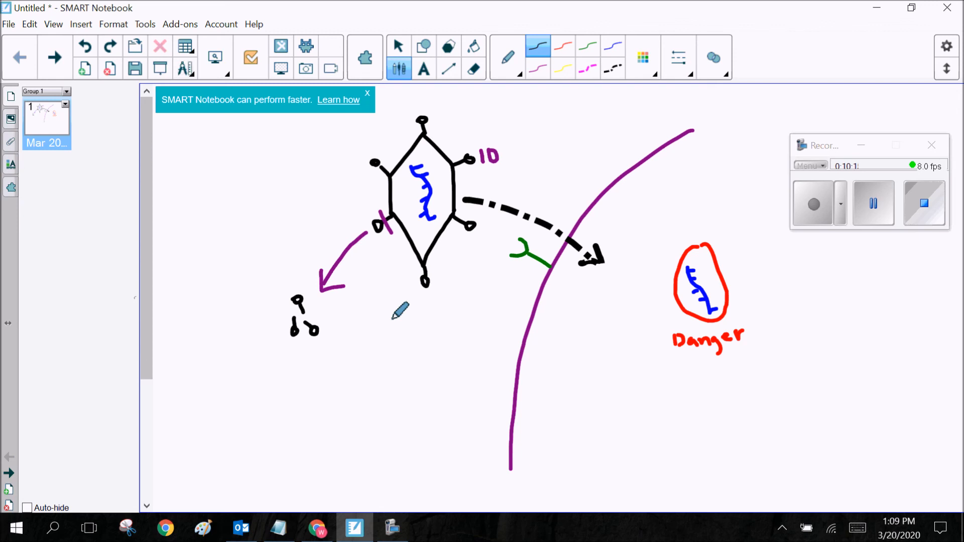
mouse_move(481, 141)
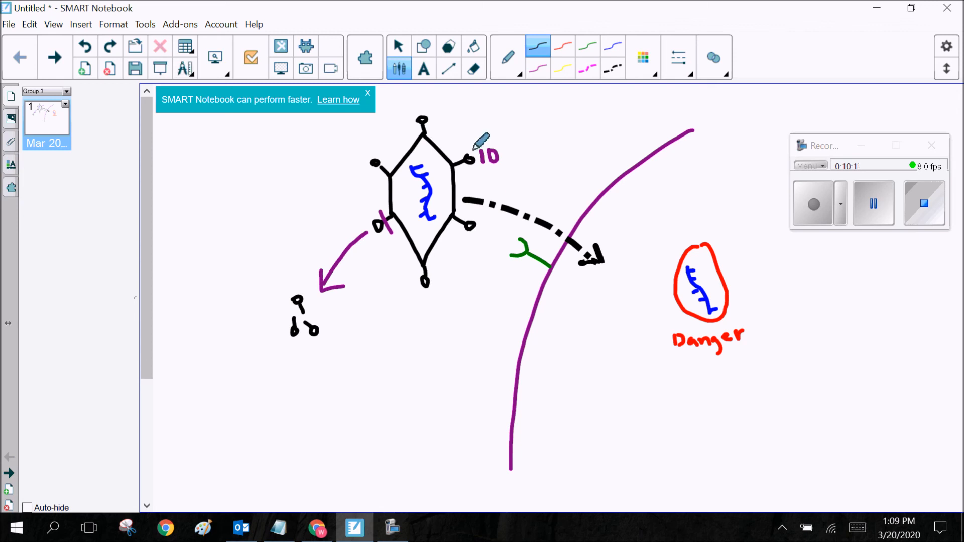
mouse_move(488, 203)
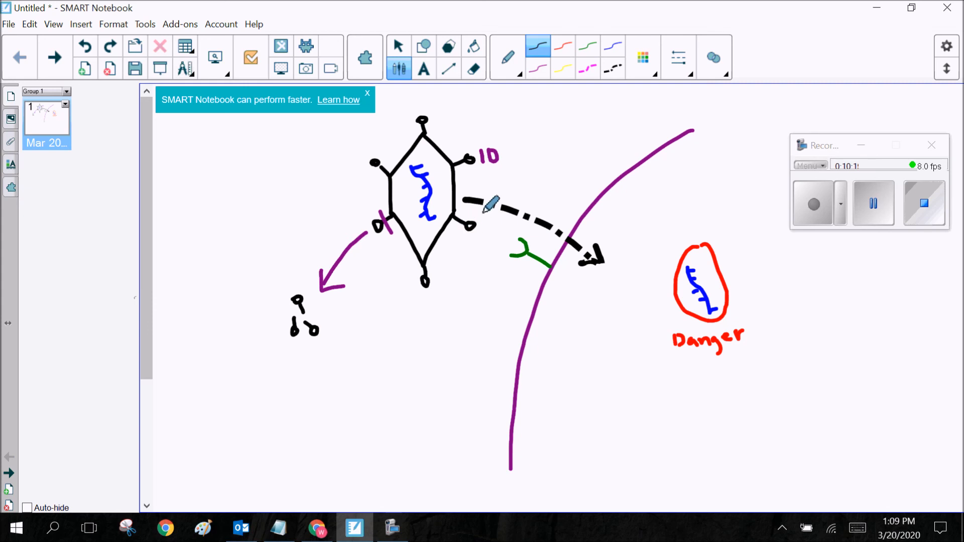
mouse_move(397, 285)
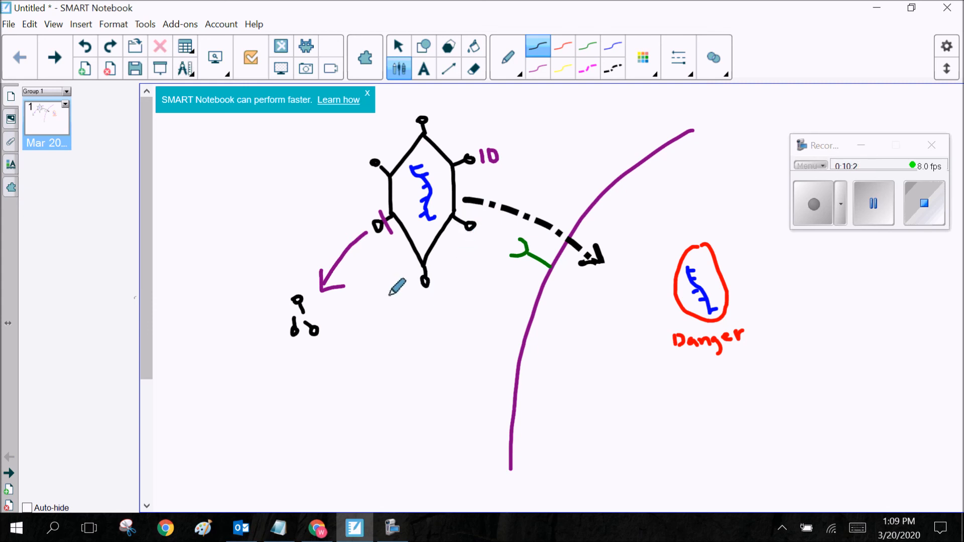
Step: Draw a purple arrow down from the virus and label it 'AATACG'
left_click(507, 57)
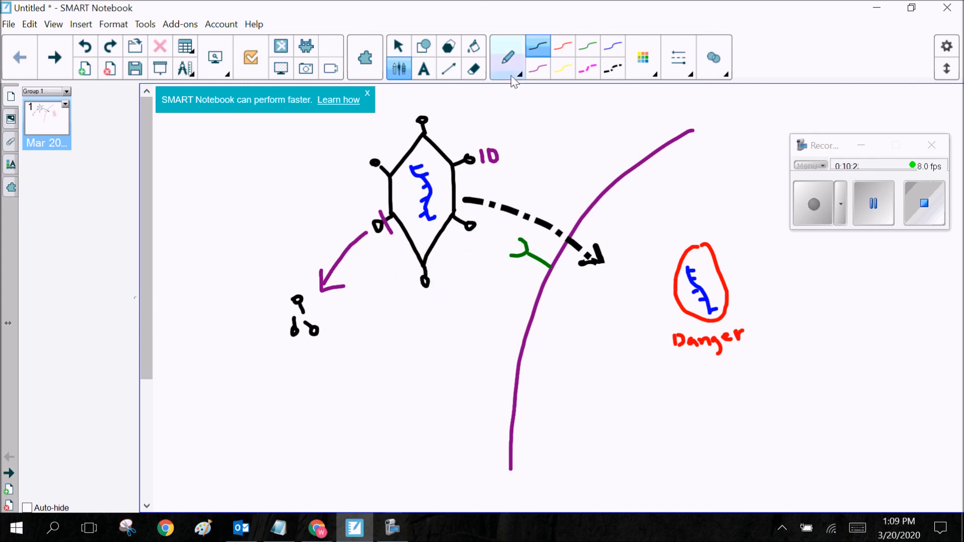
left_click(537, 58)
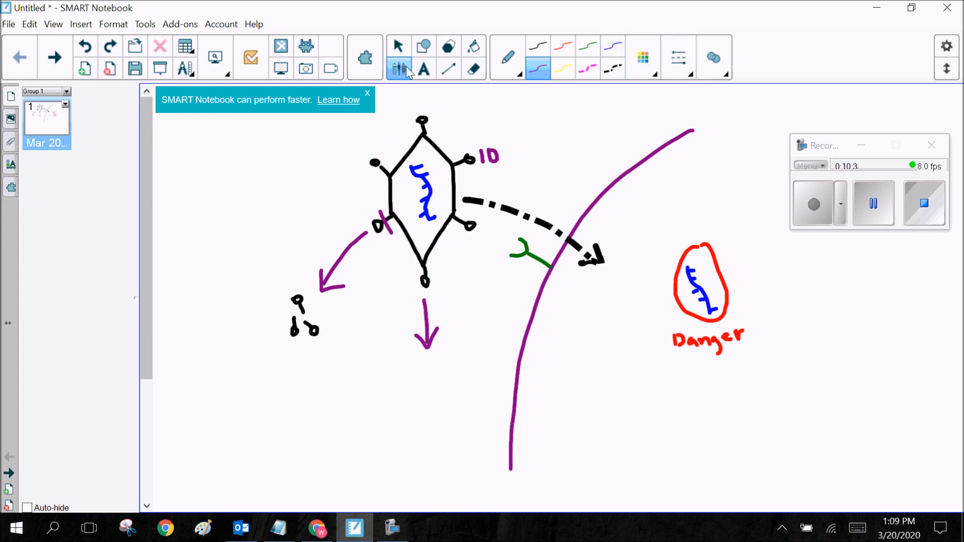
left_click(423, 68)
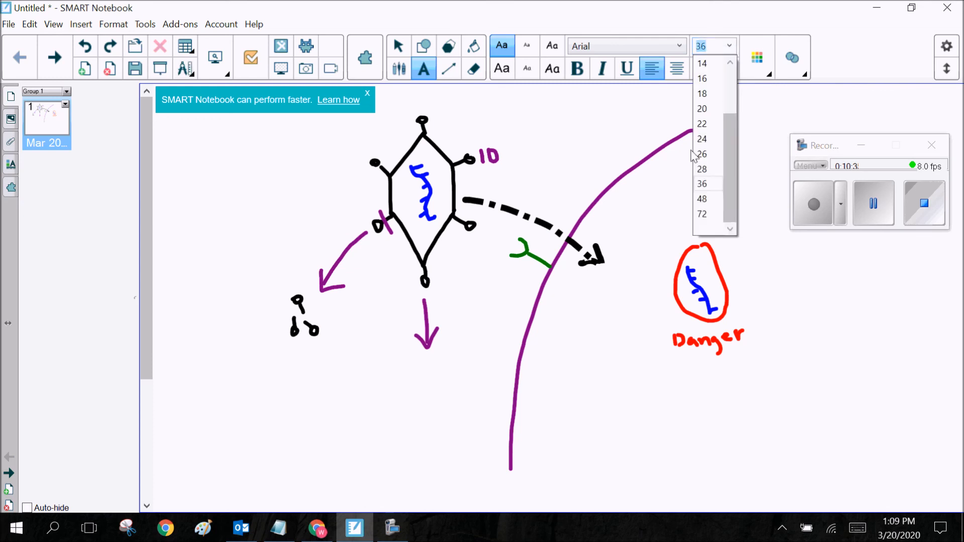
left_click(702, 108)
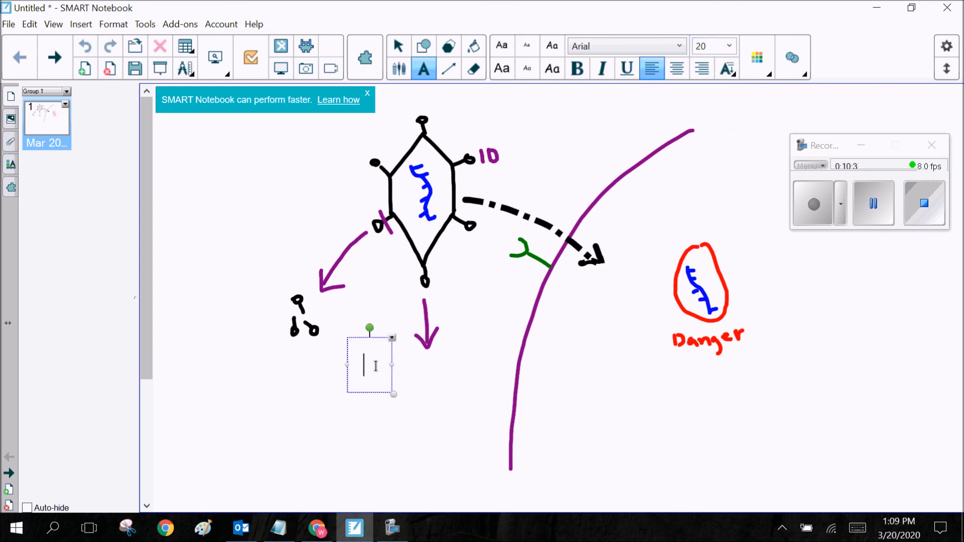
type("AATAC")
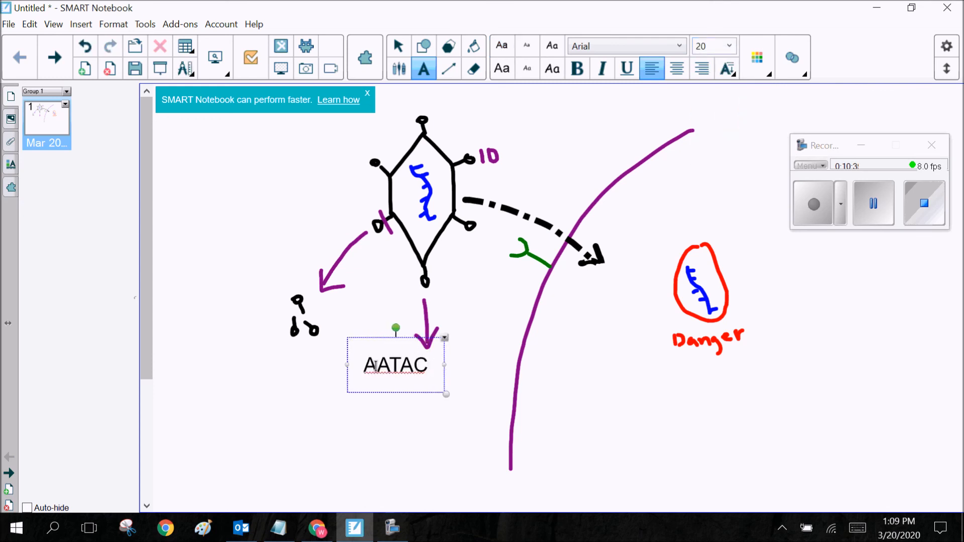
type("G")
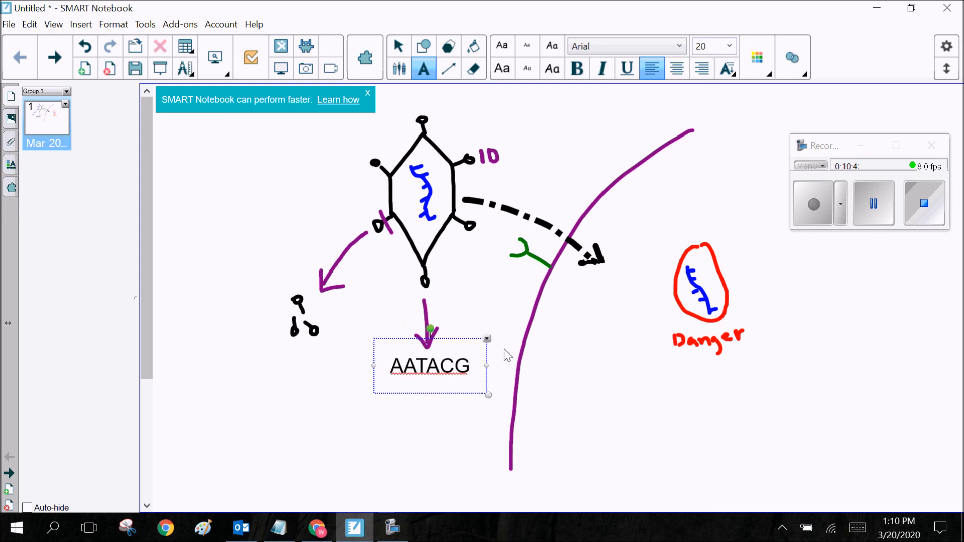
left_click(506, 379)
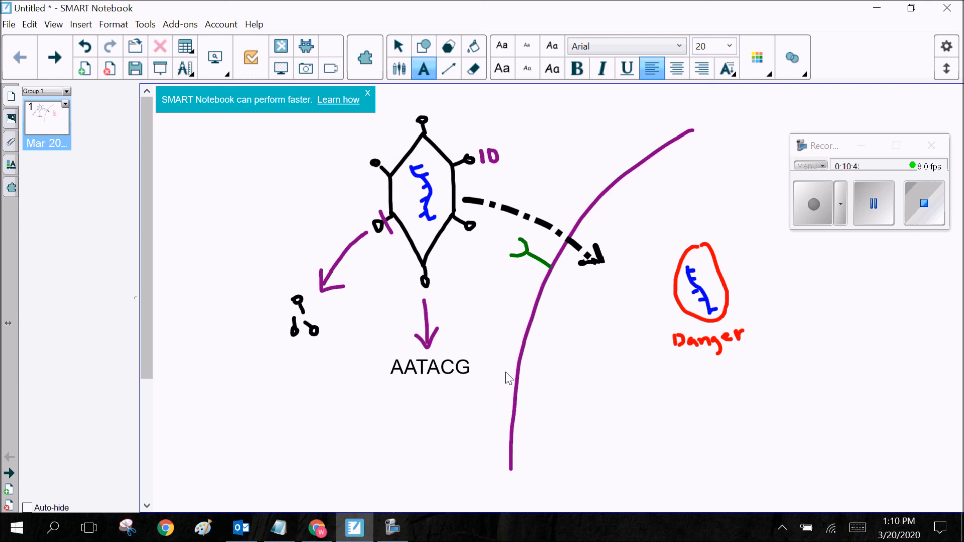
mouse_move(461, 101)
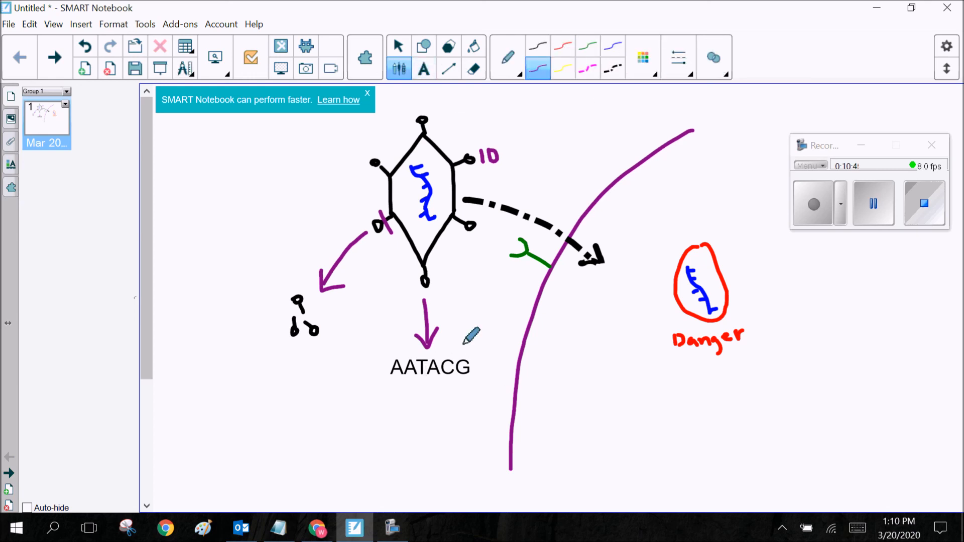
mouse_move(433, 387)
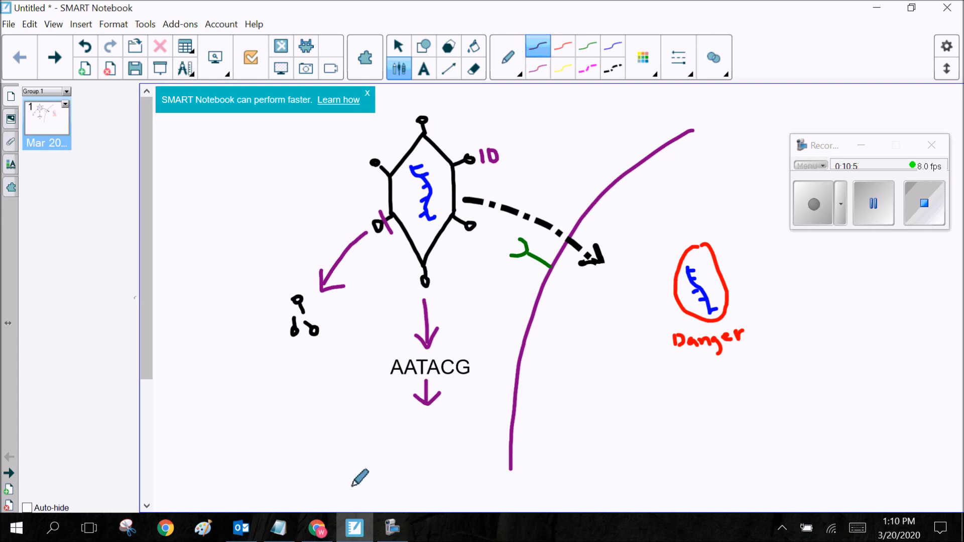
mouse_move(416, 435)
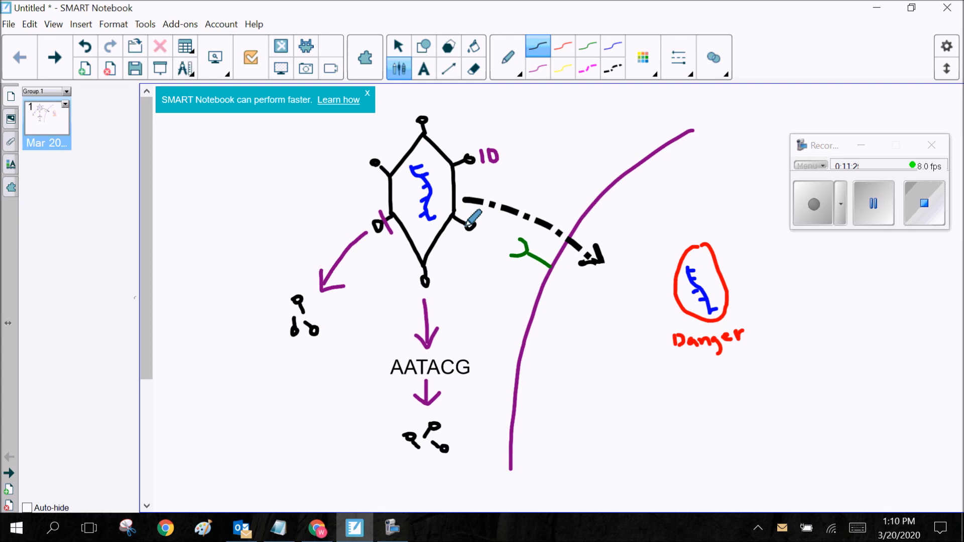
mouse_move(446, 378)
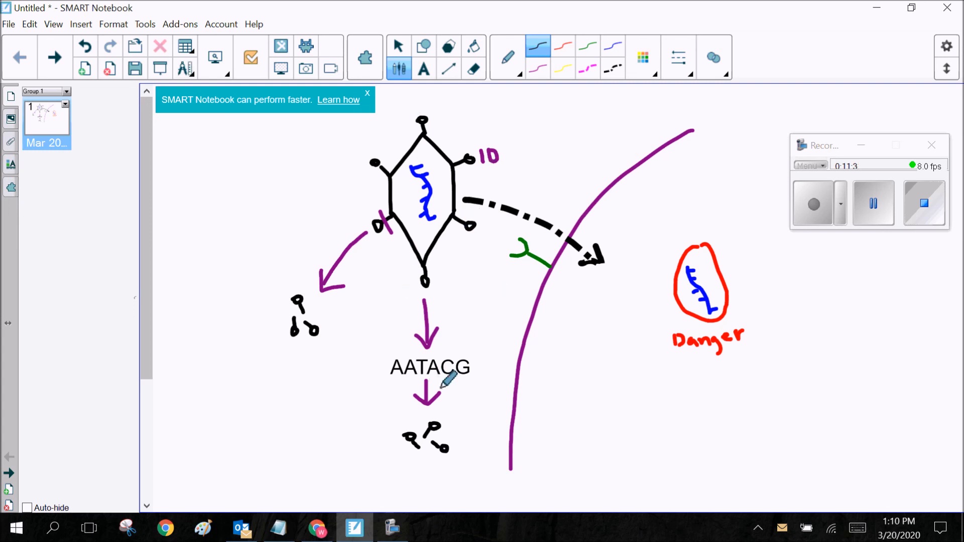
mouse_move(642, 331)
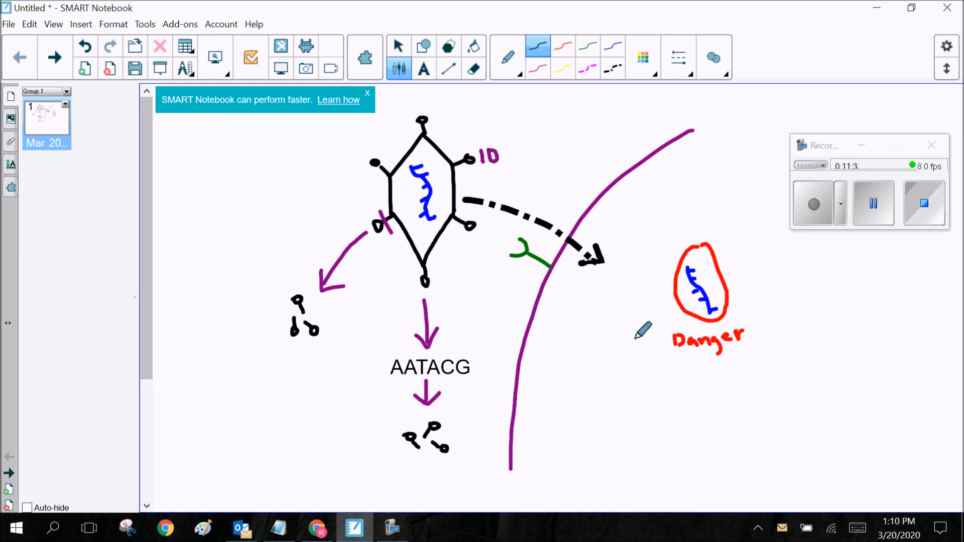